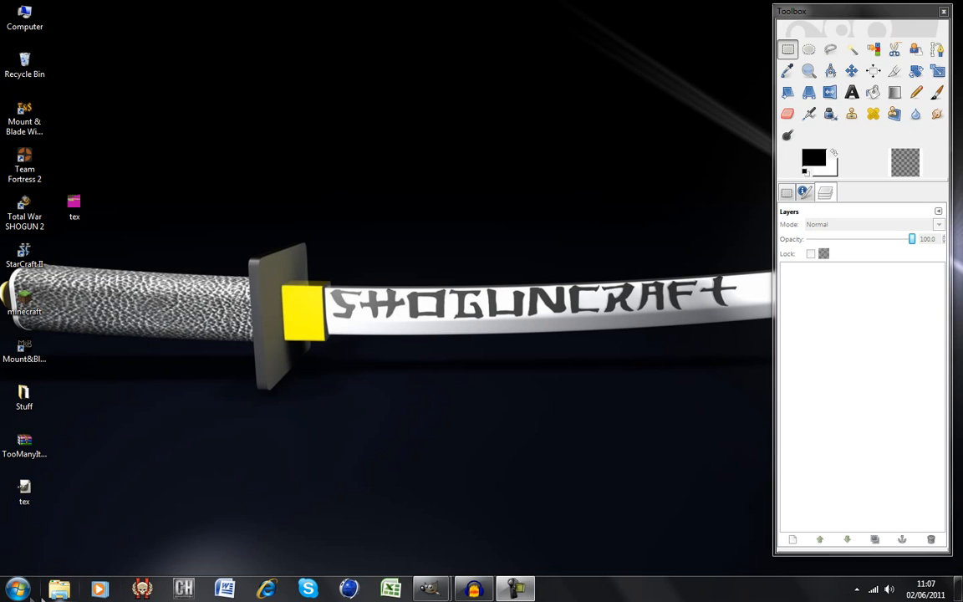
Step: Create a new empty 320×320 image
left_click(15, 586)
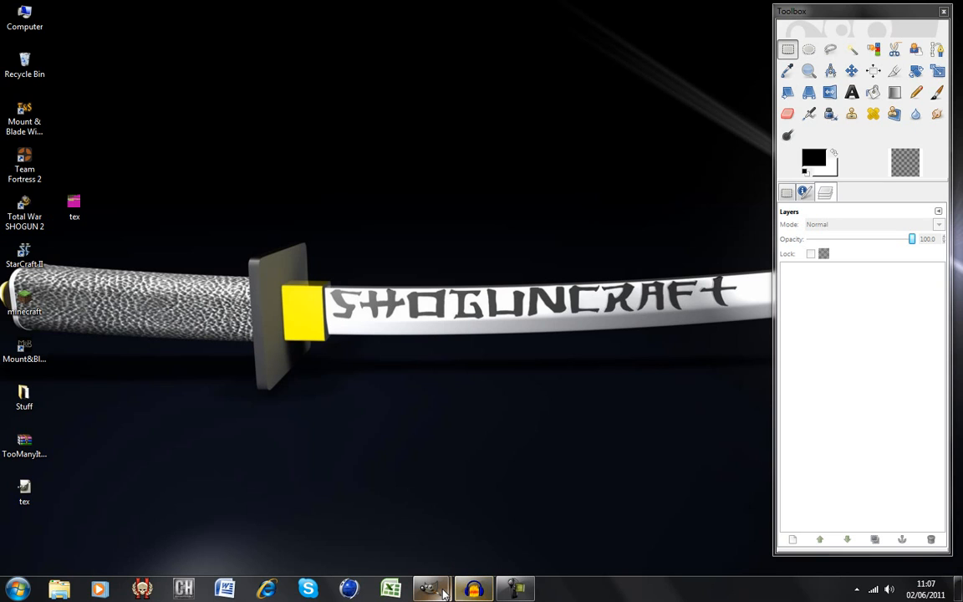
left_click(428, 585)
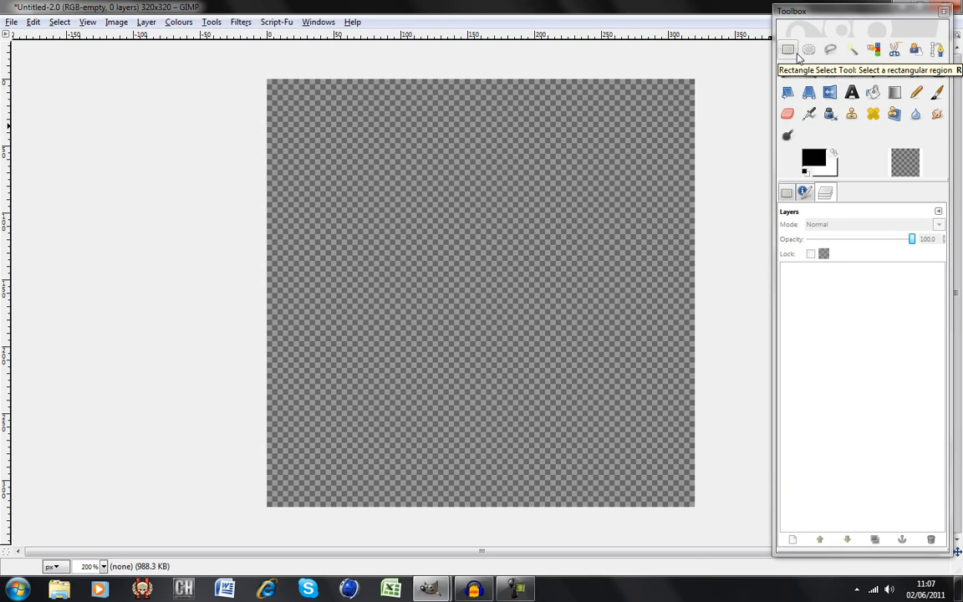
mouse_move(680, 7)
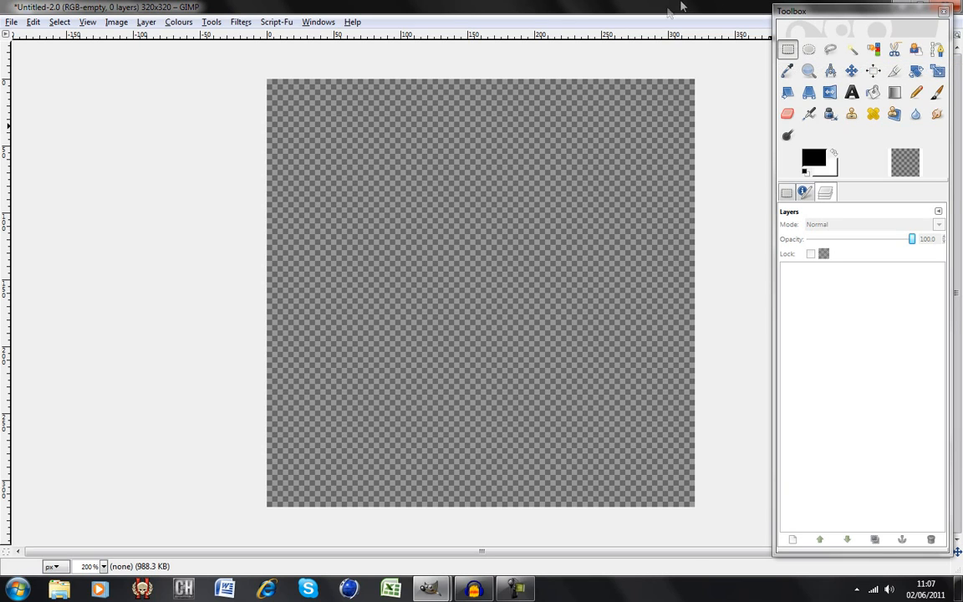
Step: Browse the Filters and Tools menus before editing the empty canvas
left_click(241, 22)
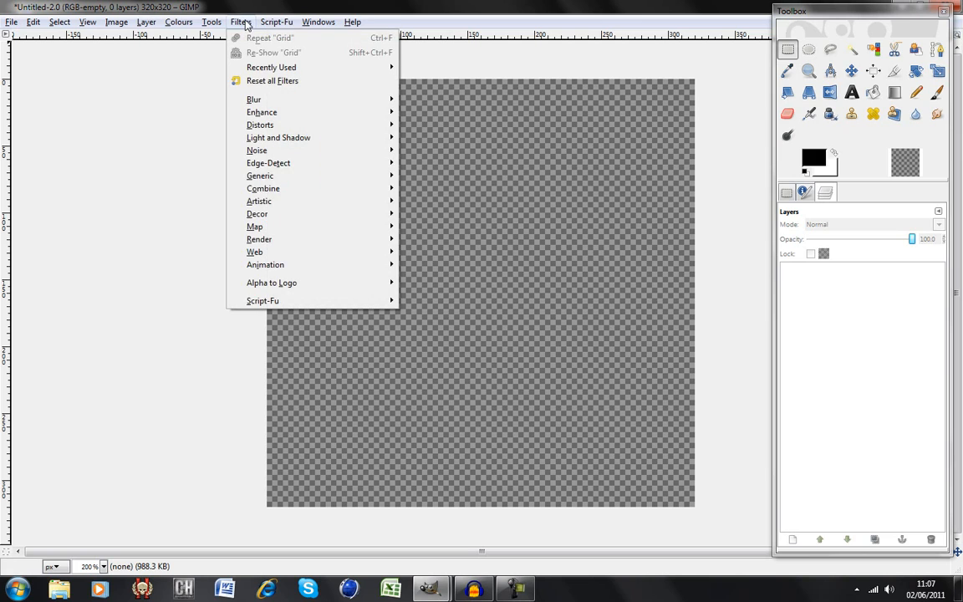
left_click(207, 21)
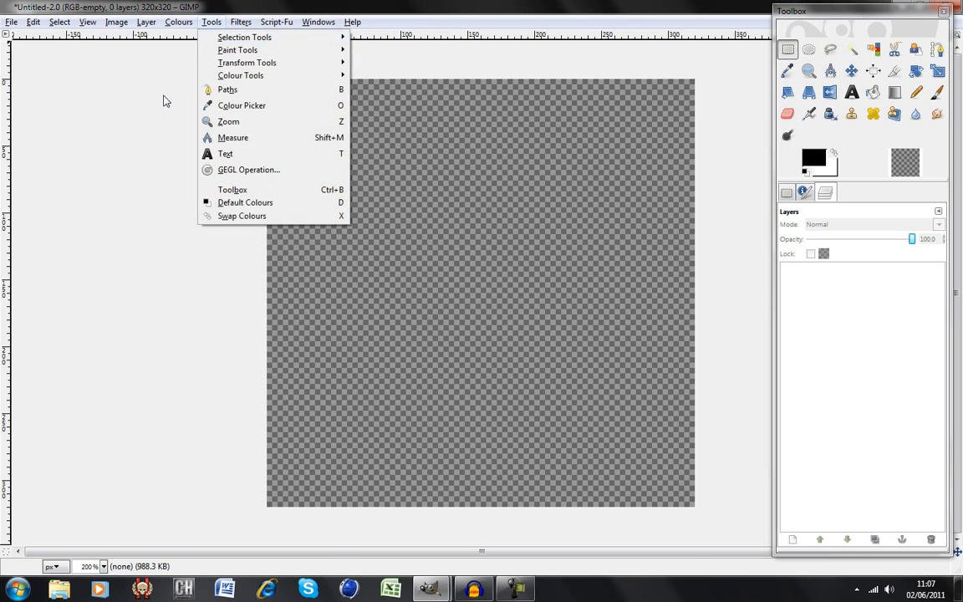
left_click(147, 22)
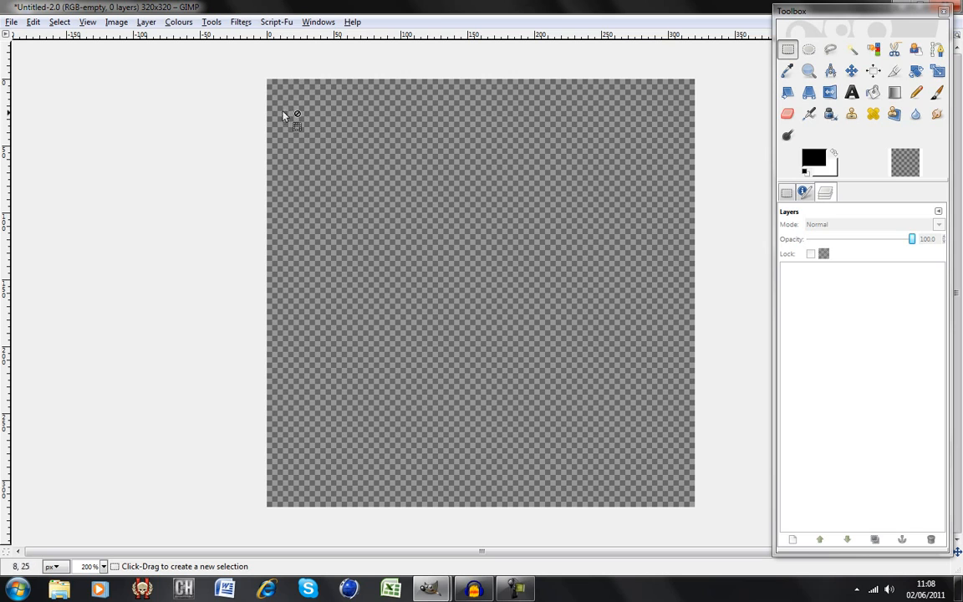
left_click(240, 22)
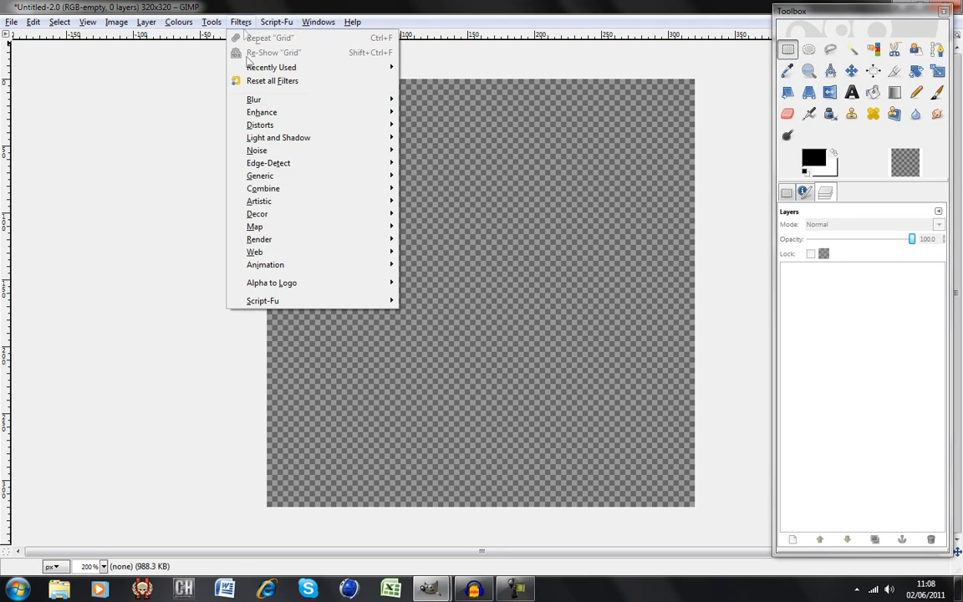
mouse_move(259, 239)
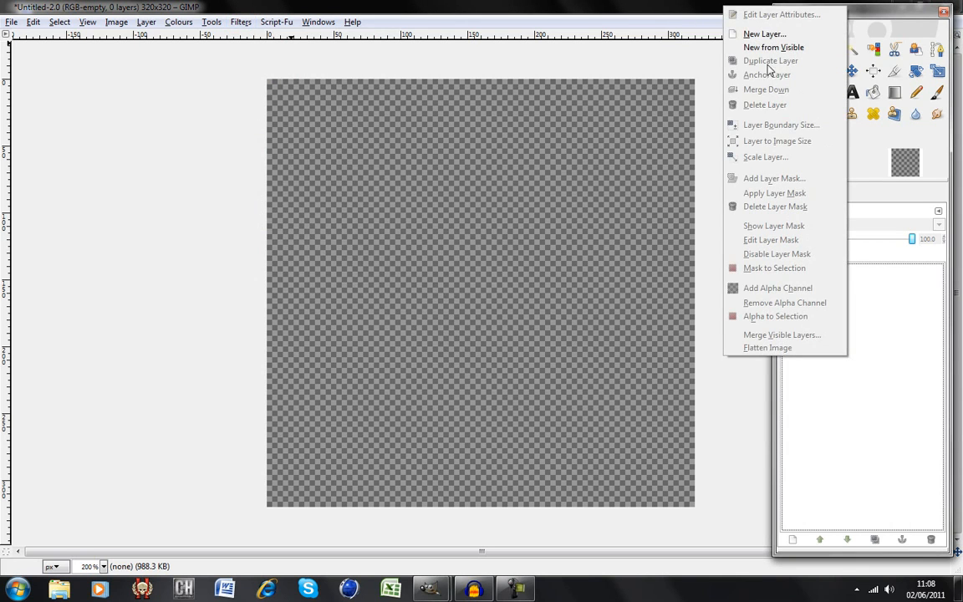
Step: Add three transparent 320×320 layers to the image
left_click(776, 34)
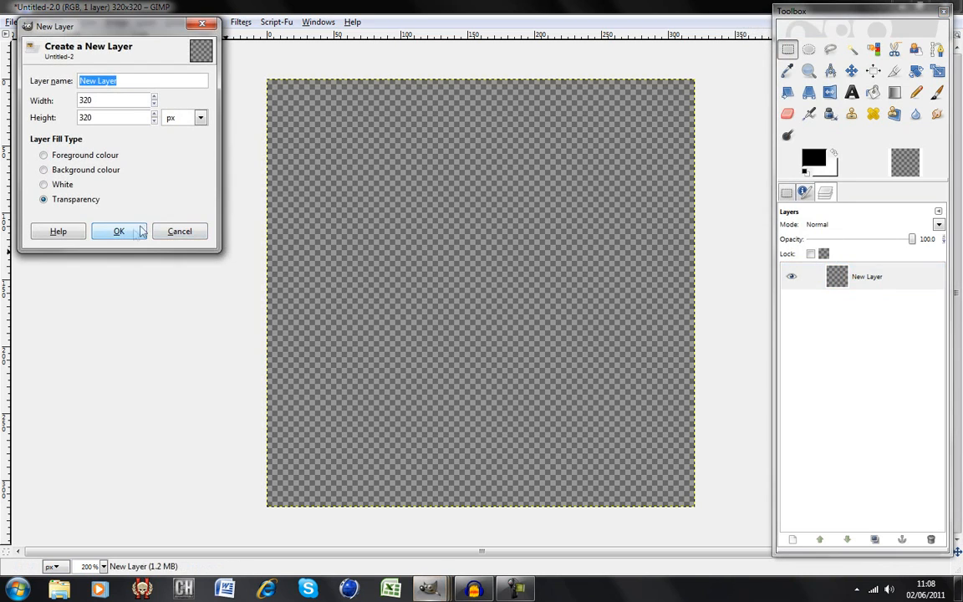
left_click(117, 231)
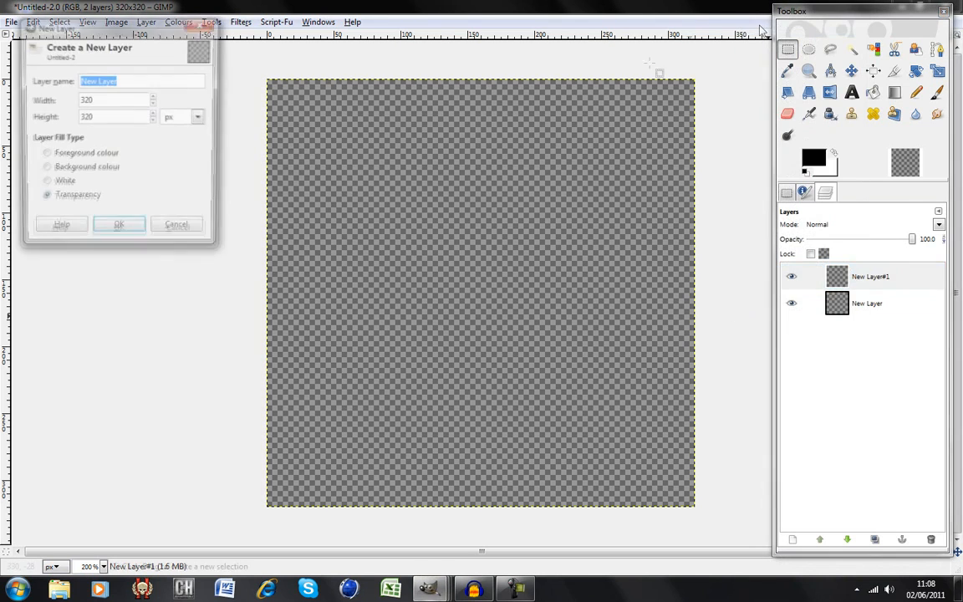
left_click(118, 224)
type("G")
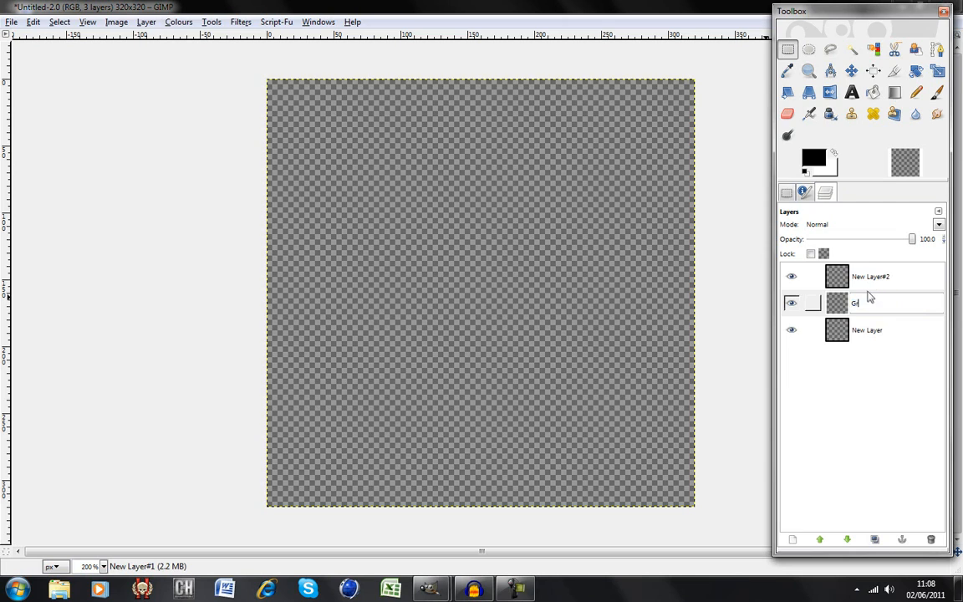
Step: Rename the top layer to FG and the bottom layer to BG
left_click(869, 304)
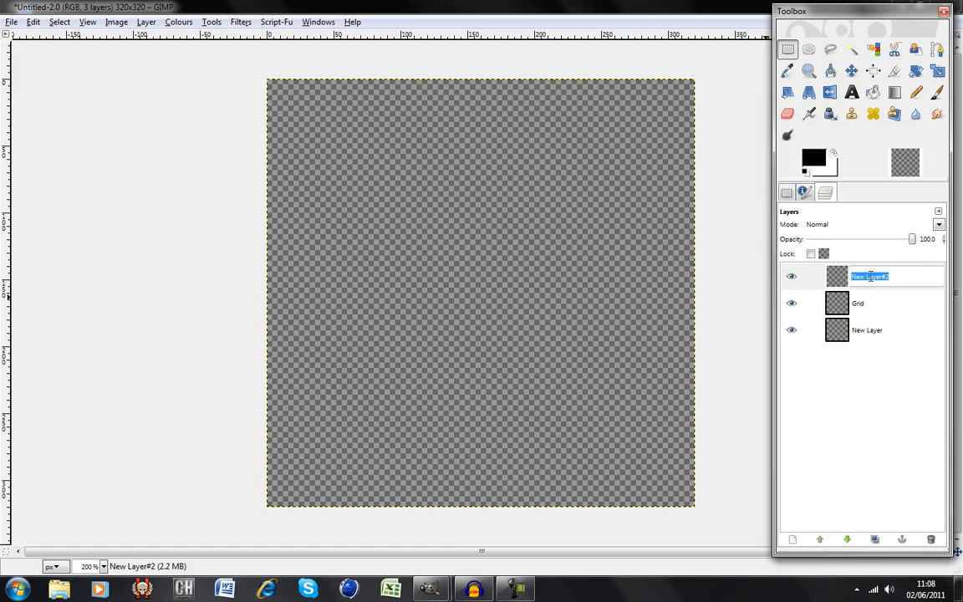
type("FG")
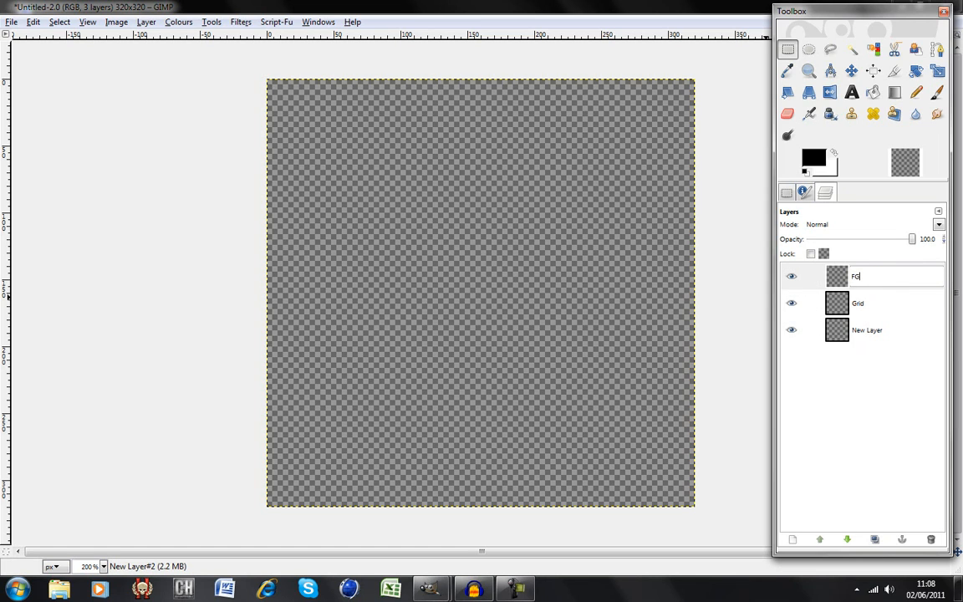
left_click(882, 276)
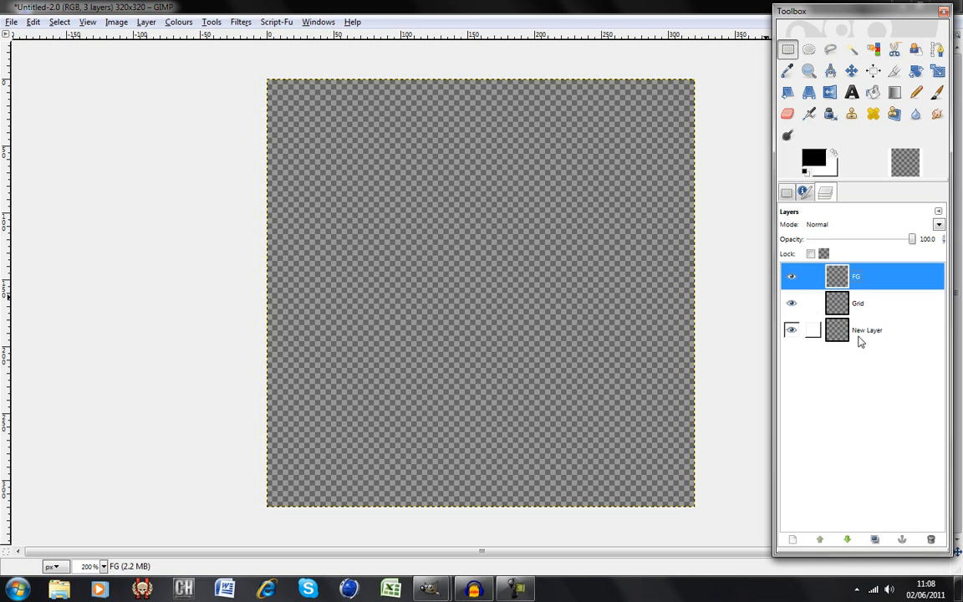
double_click(866, 329)
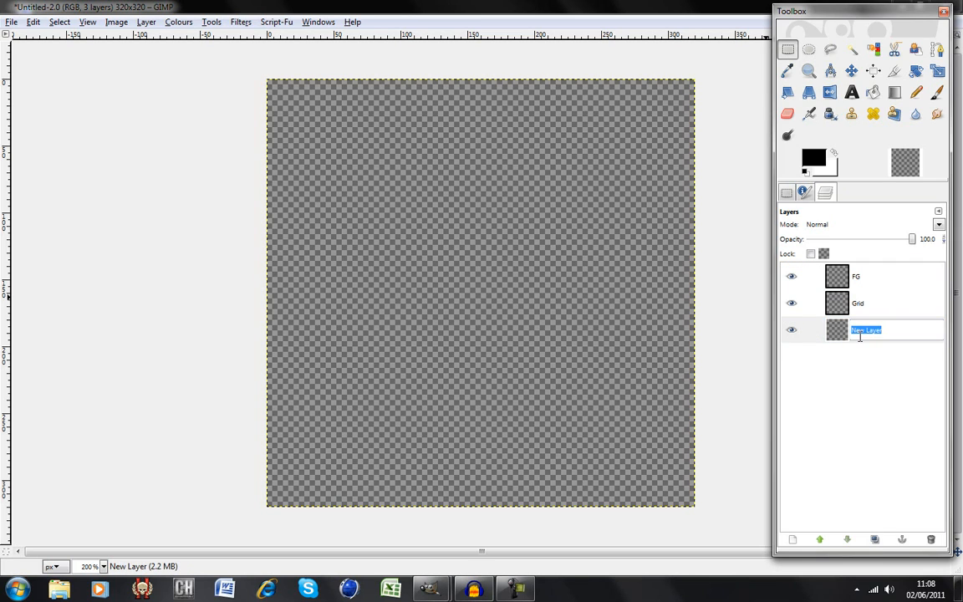
type("BG")
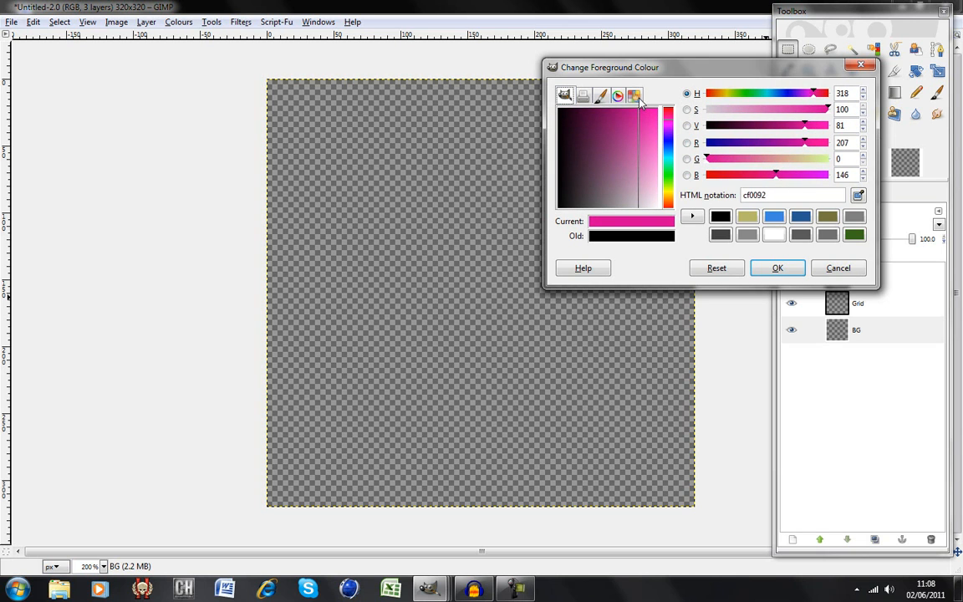
Step: Fill the BG layer with the confirmed pink foreground colour and select the Grid layer
left_click(775, 267)
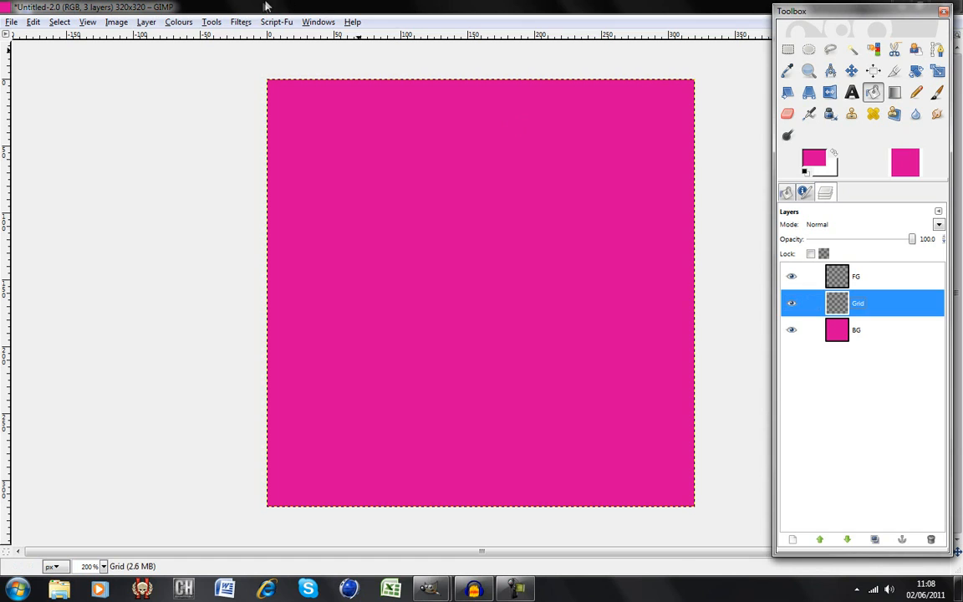
left_click(244, 20)
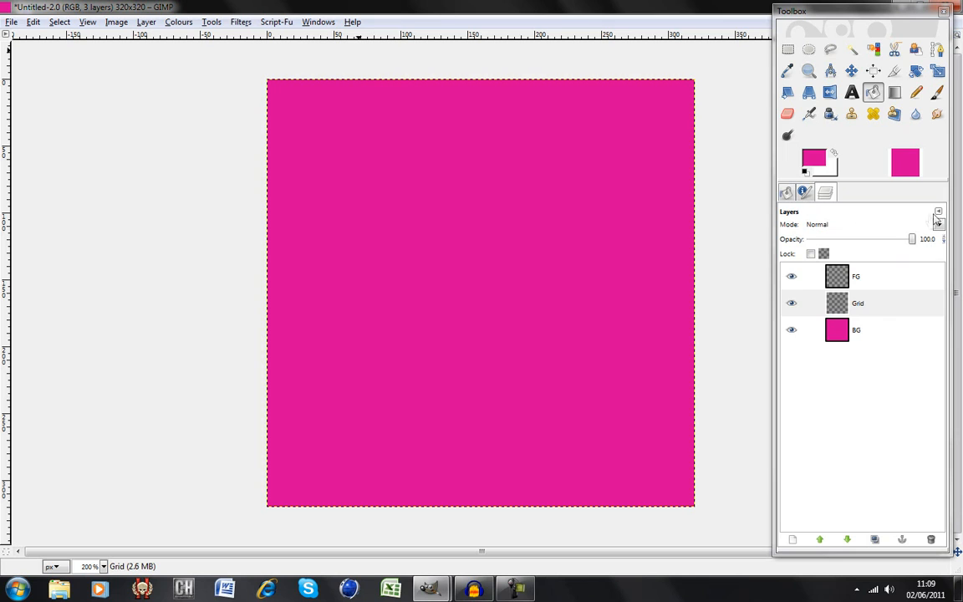
left_click(938, 211)
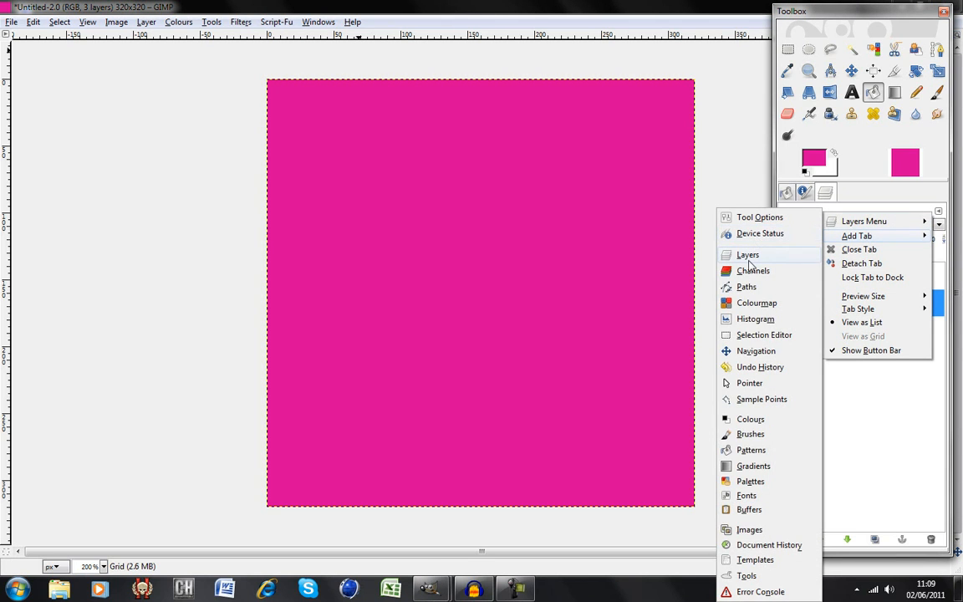
left_click(747, 254)
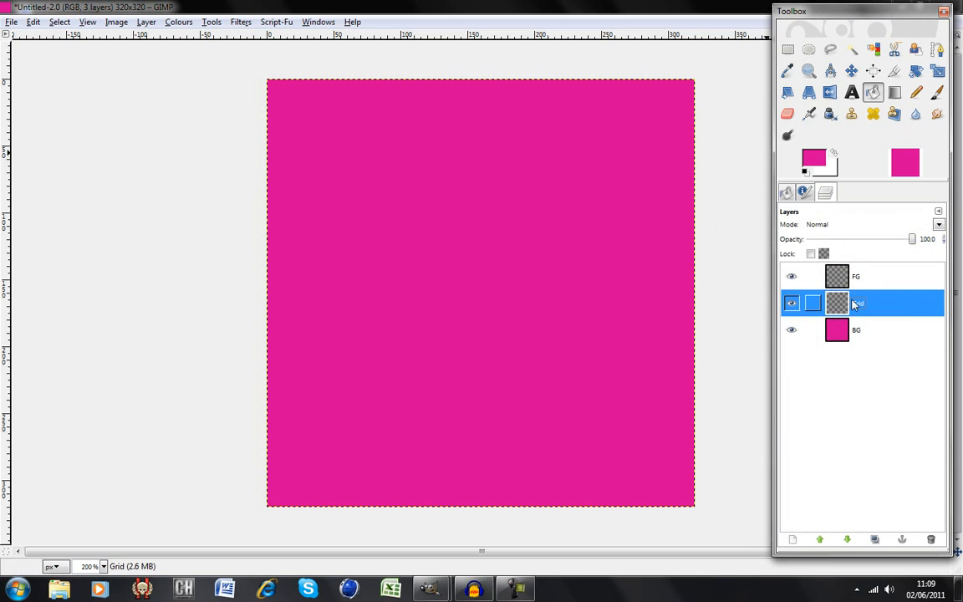
left_click(241, 22)
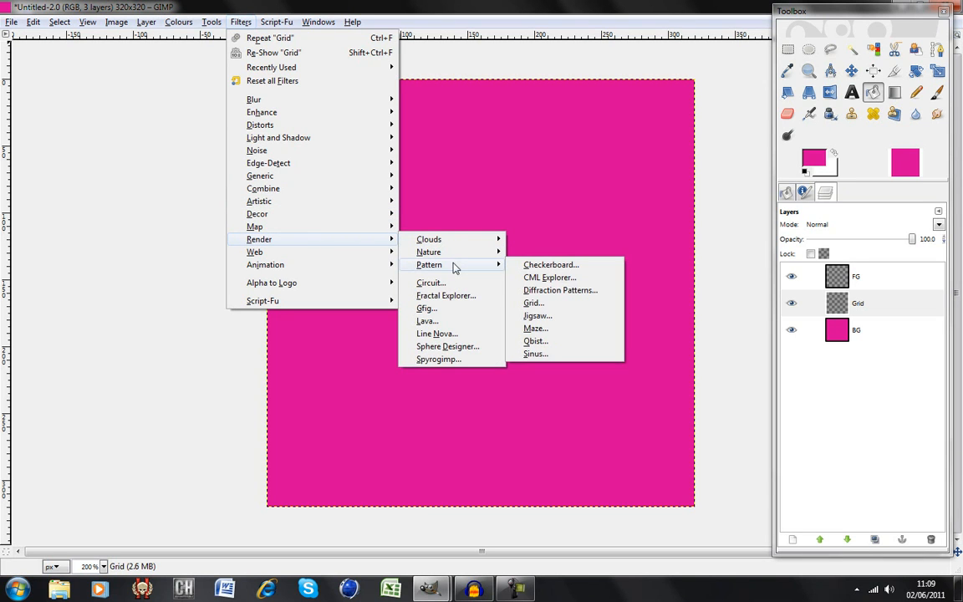
Step: Render a black grid with 1-px lines every 32 px on the Grid layer
left_click(532, 301)
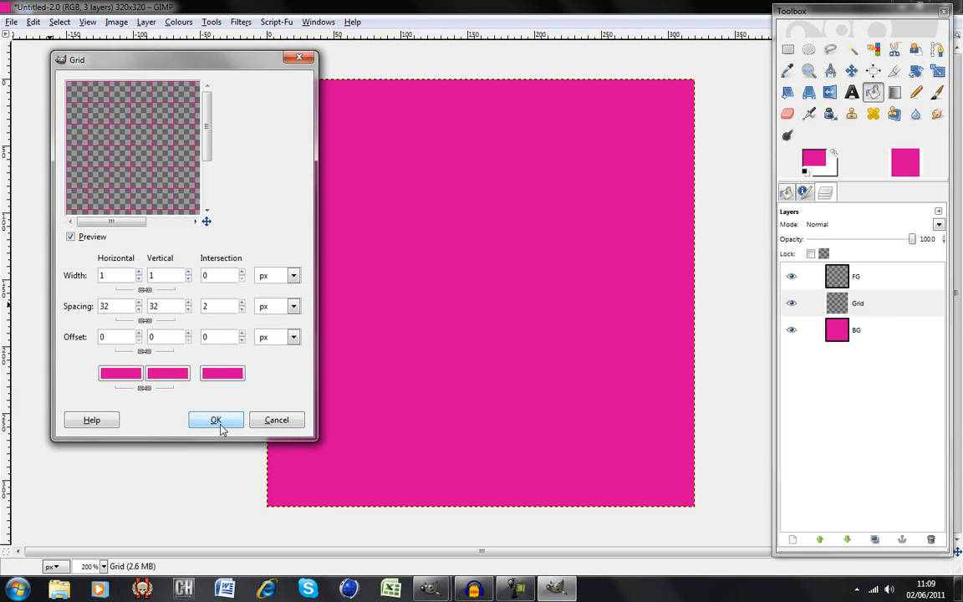
left_click(120, 373)
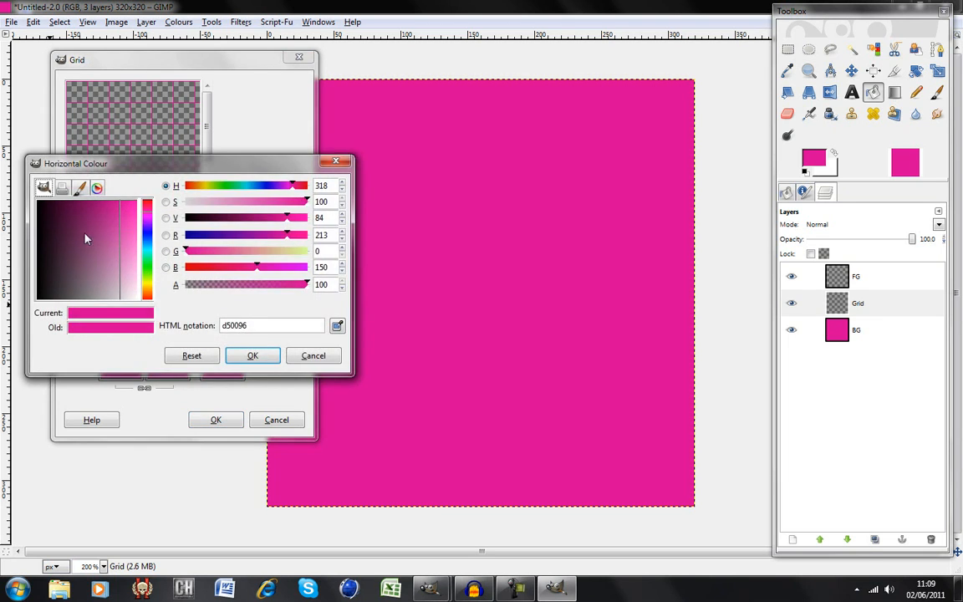
left_click(252, 355)
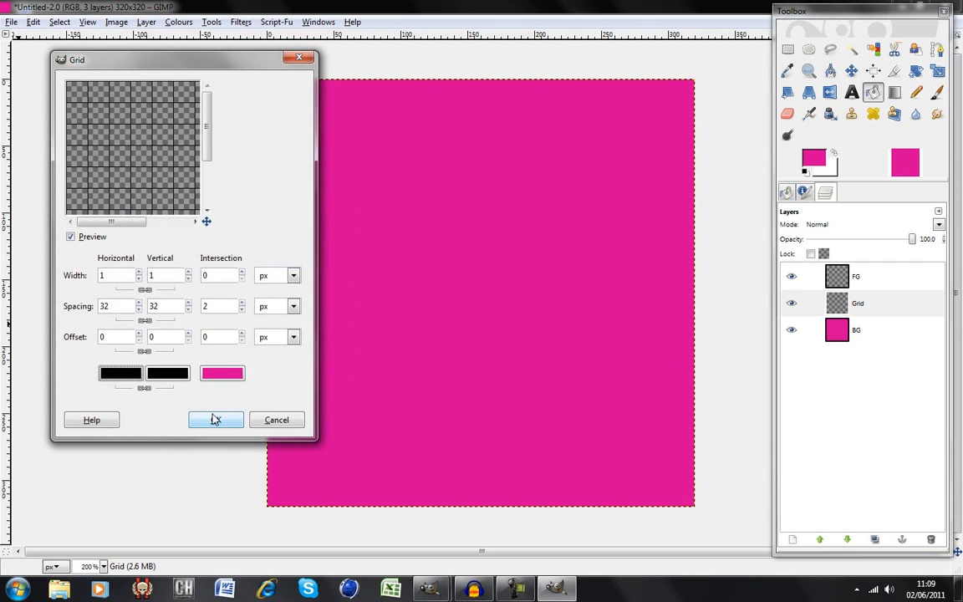
left_click(216, 419)
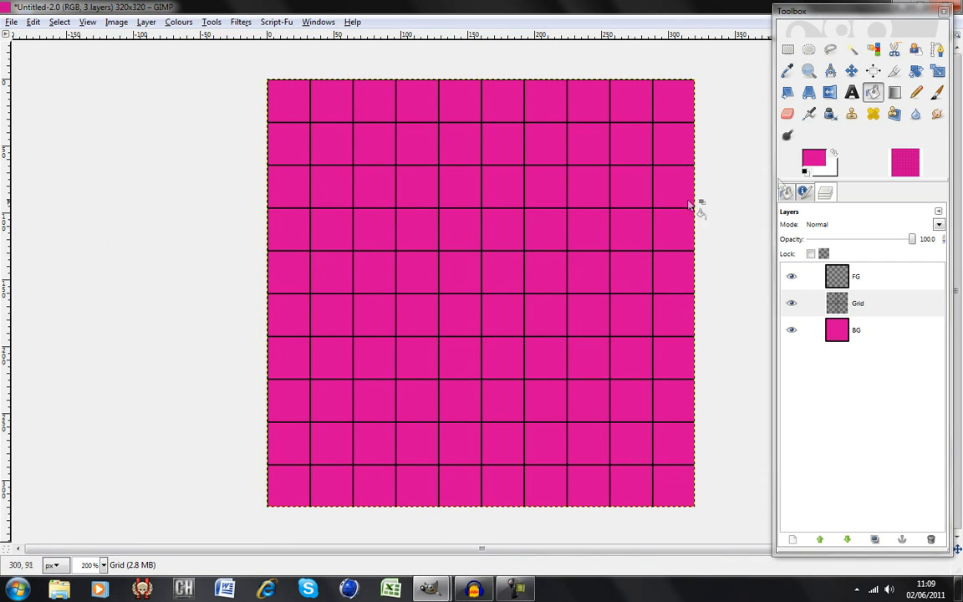
Step: Pick the dirt brown from the FG tile and undo the stray brown blob in the second tile
left_click(856, 276)
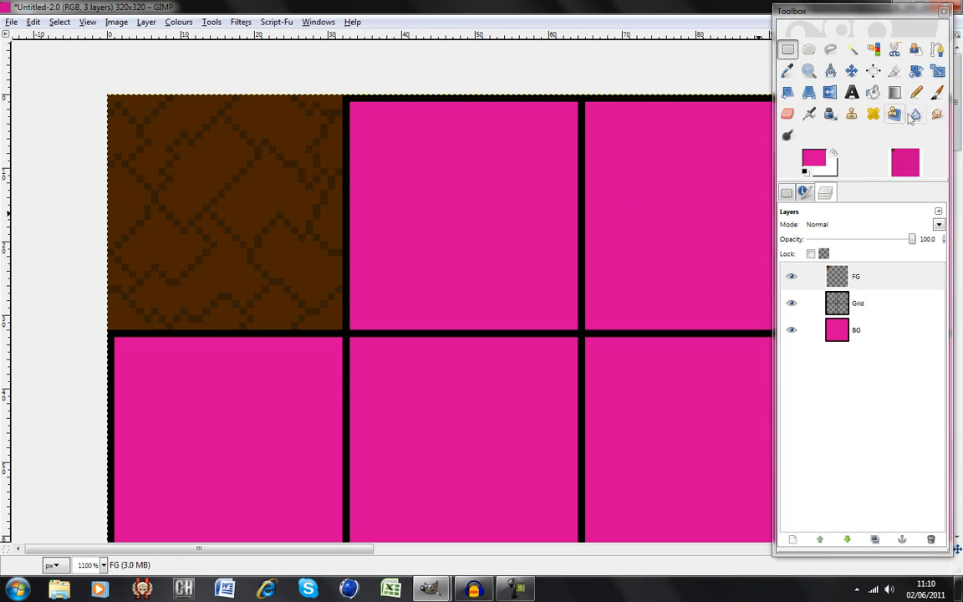
left_click(793, 70)
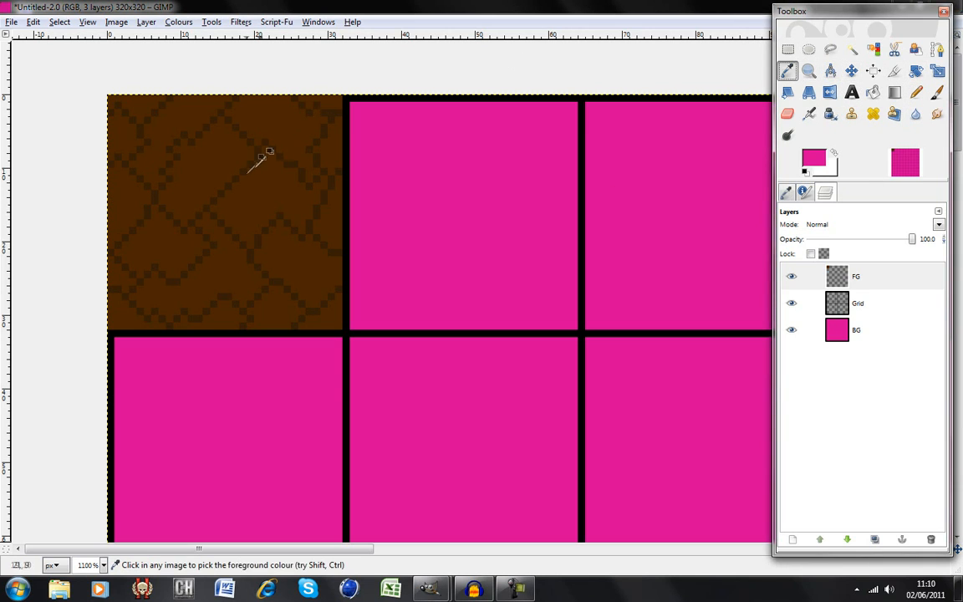
left_click(258, 161)
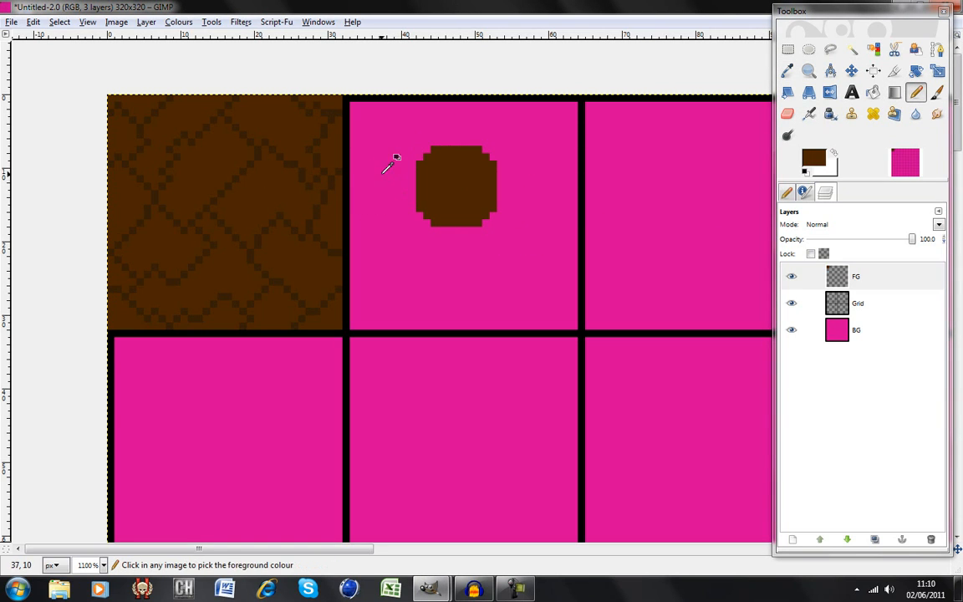
mouse_move(242, 171)
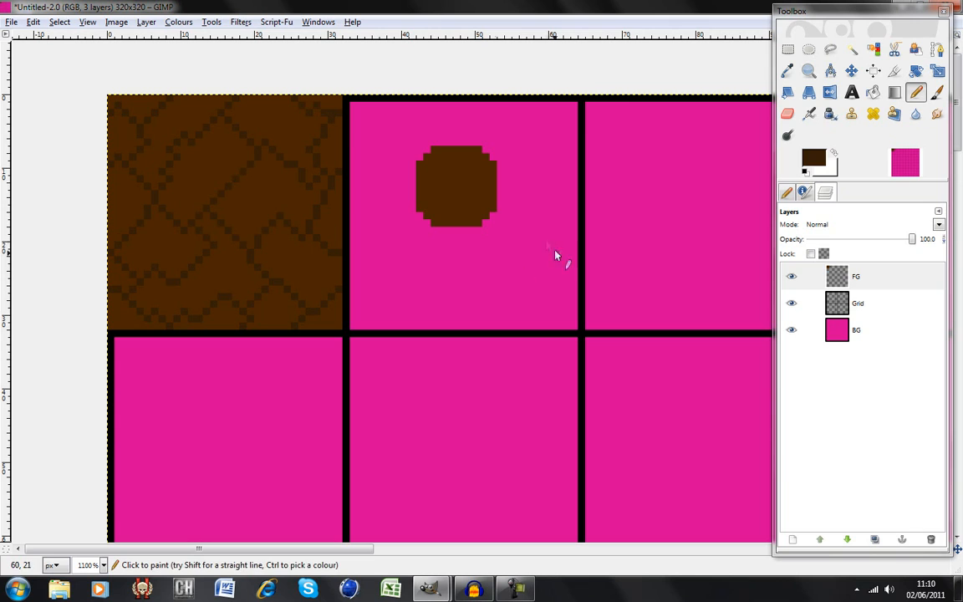
left_click(521, 167)
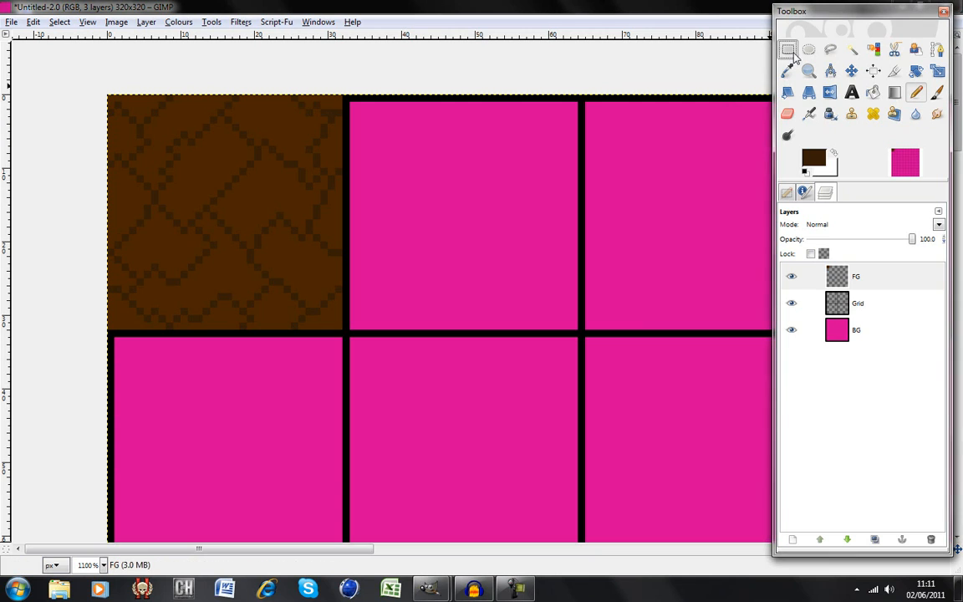
left_click(792, 52)
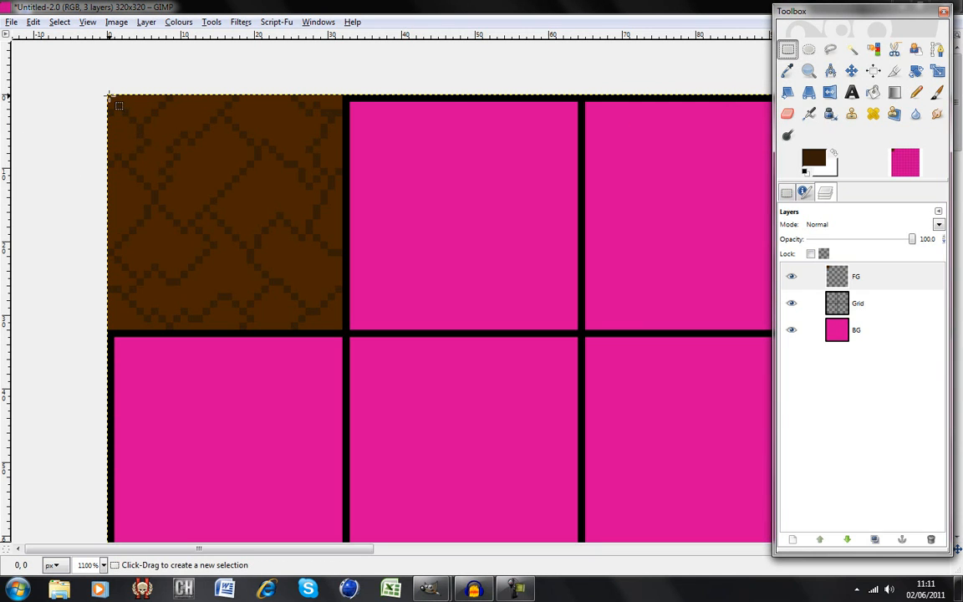
left_click_drag(108, 94, 338, 326)
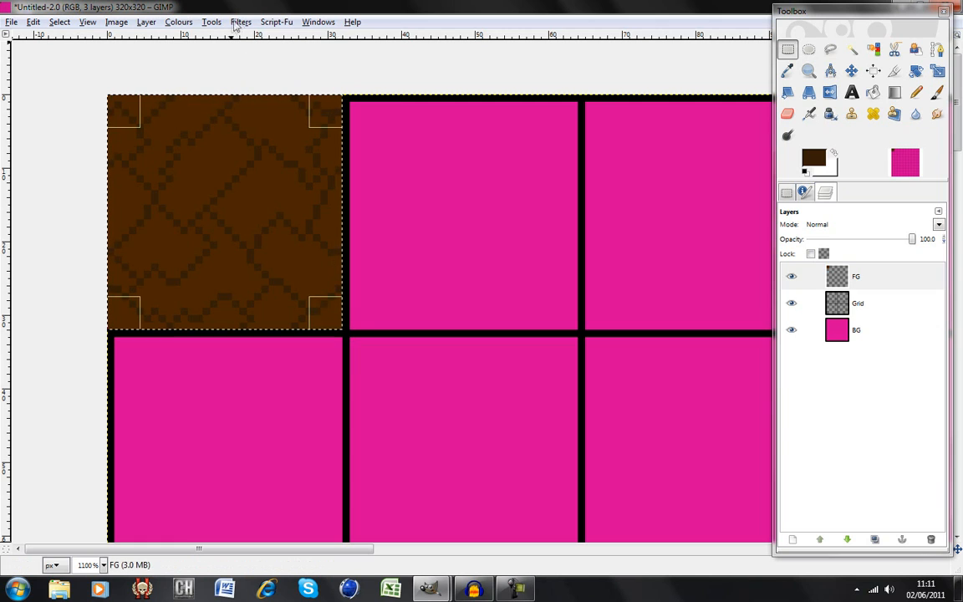
left_click(240, 22)
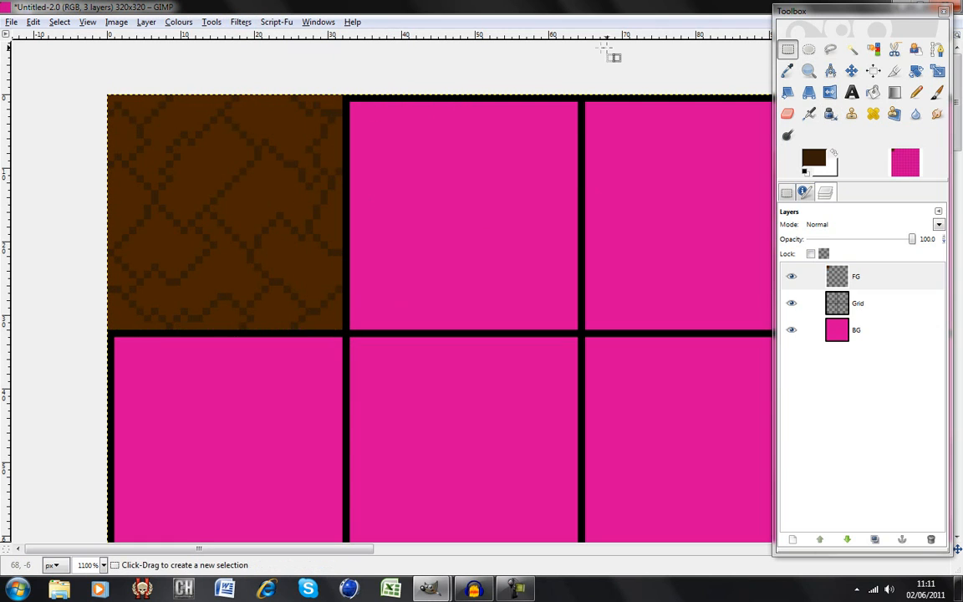
left_click(851, 67)
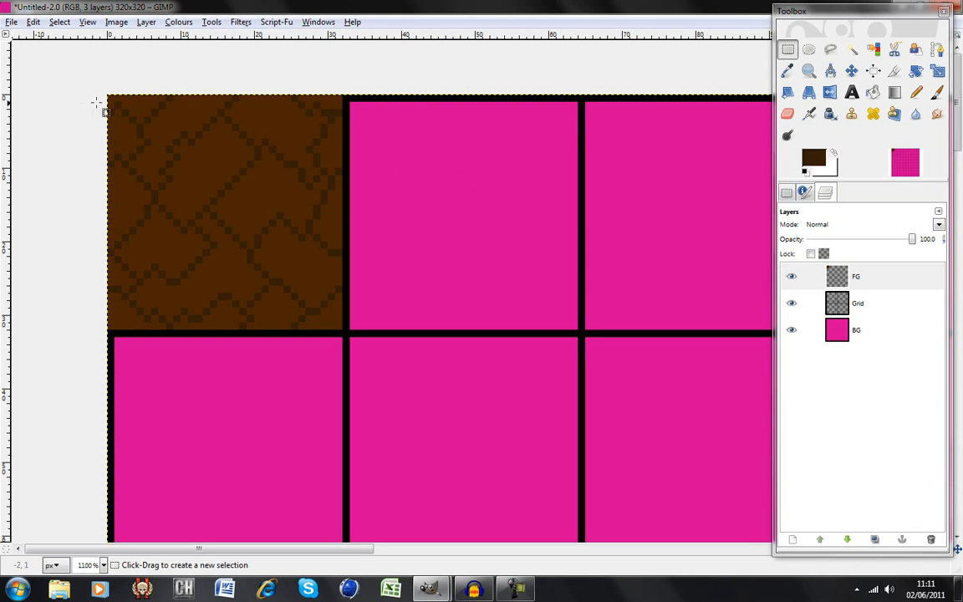
left_click_drag(107, 94, 344, 318)
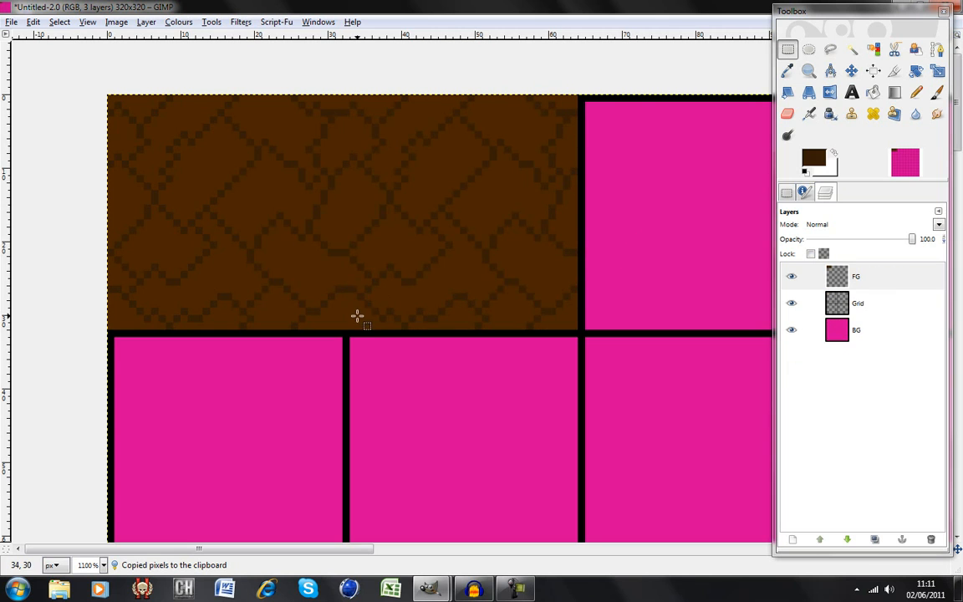
mouse_move(445, 211)
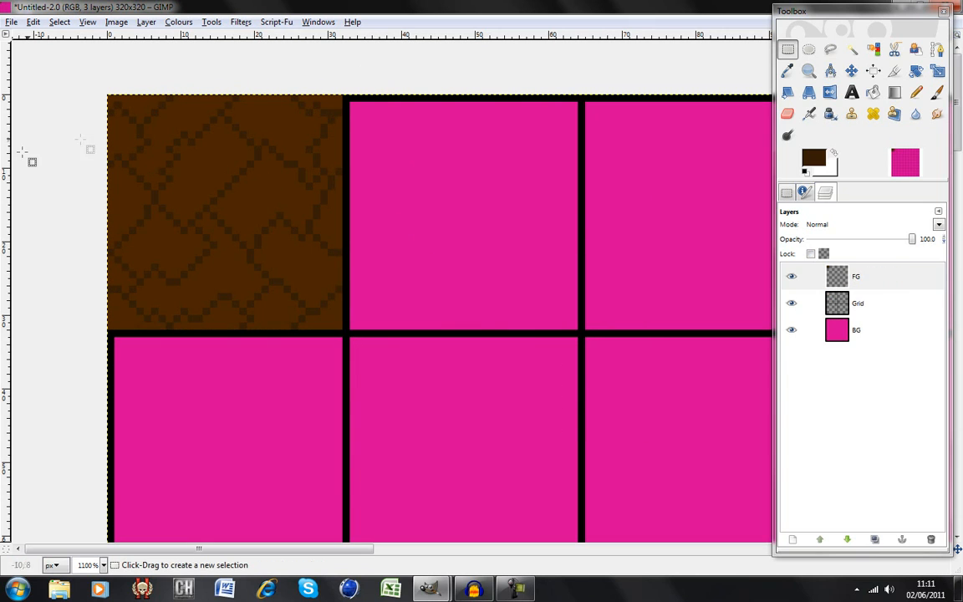
left_click(851, 70)
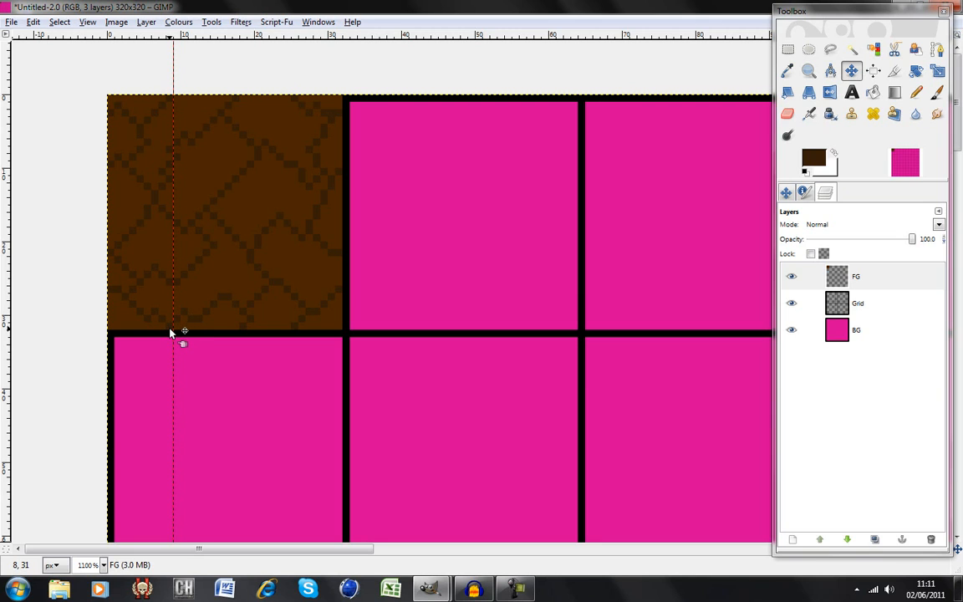
mouse_move(174, 107)
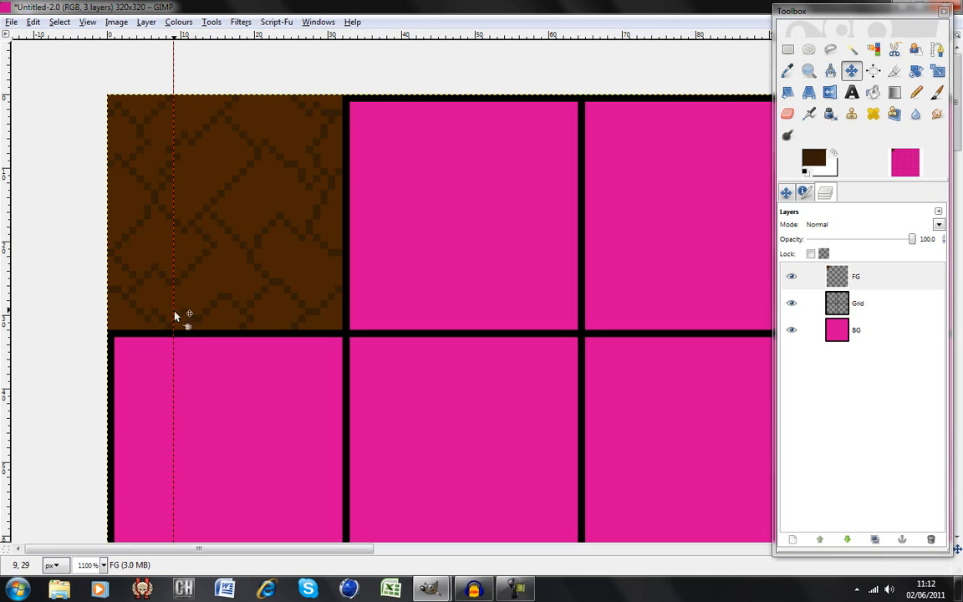
mouse_move(176, 100)
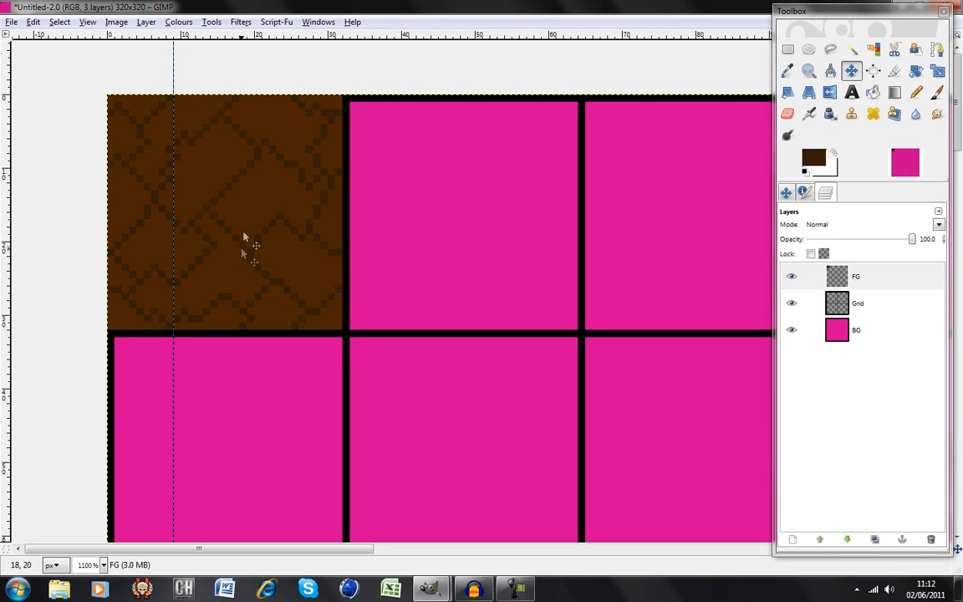
left_click_drag(174, 251, 248, 251)
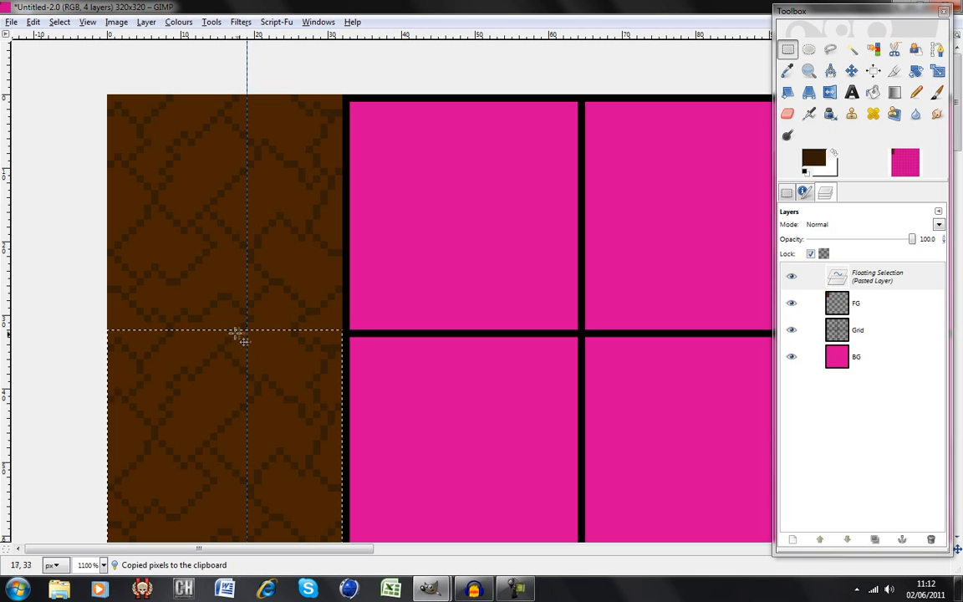
mouse_move(311, 274)
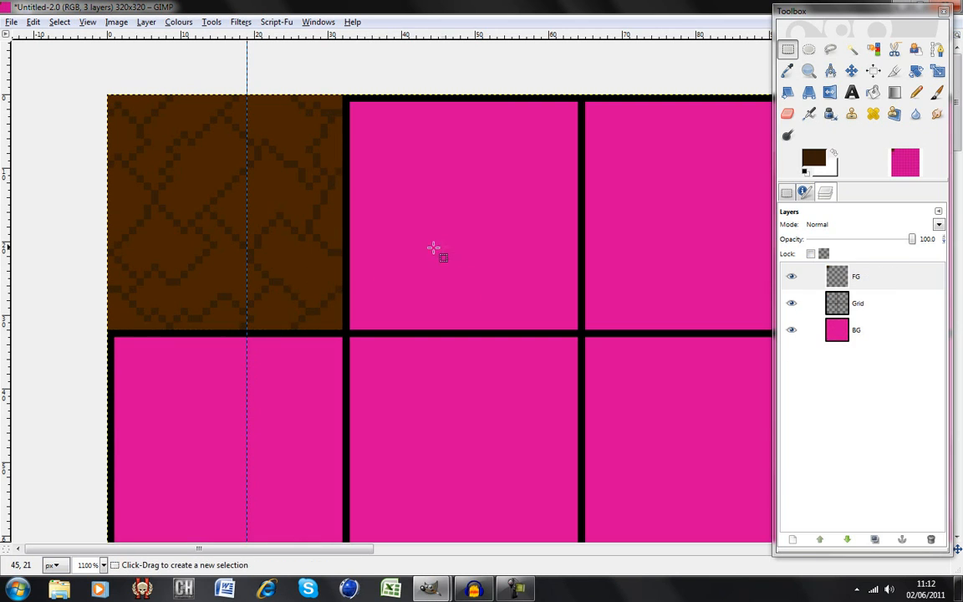
left_click(853, 70)
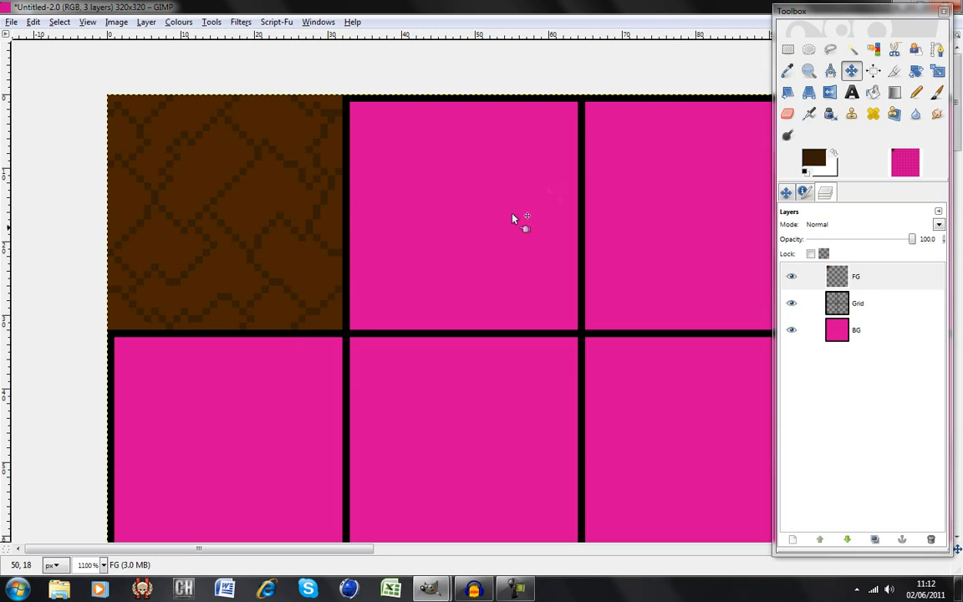
mouse_move(702, 92)
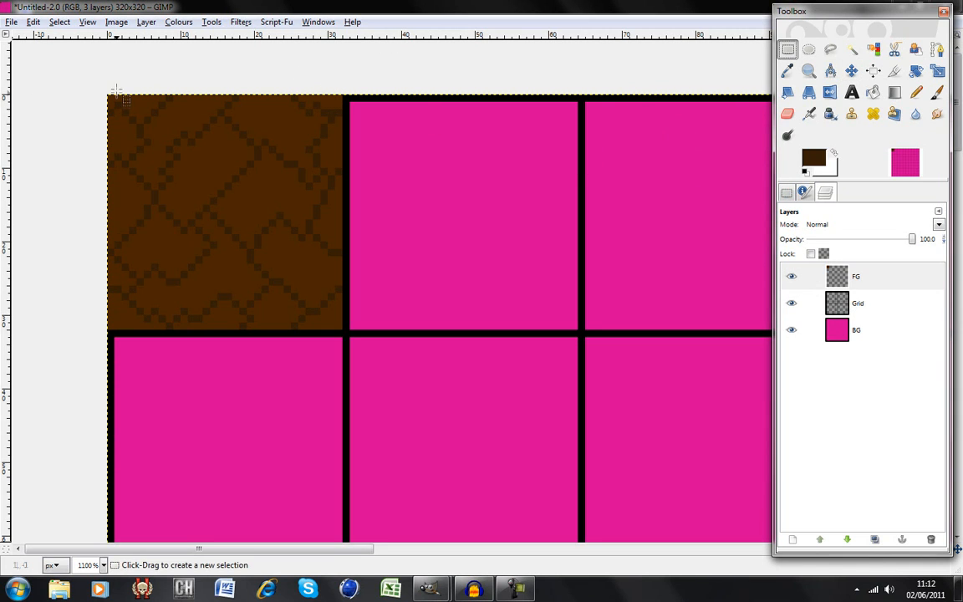
Step: Apply HSV noise (holdness 2, hue 0, saturation 10, value 10) to the selected top-left dirt tile
left_click_drag(111, 100, 341, 328)
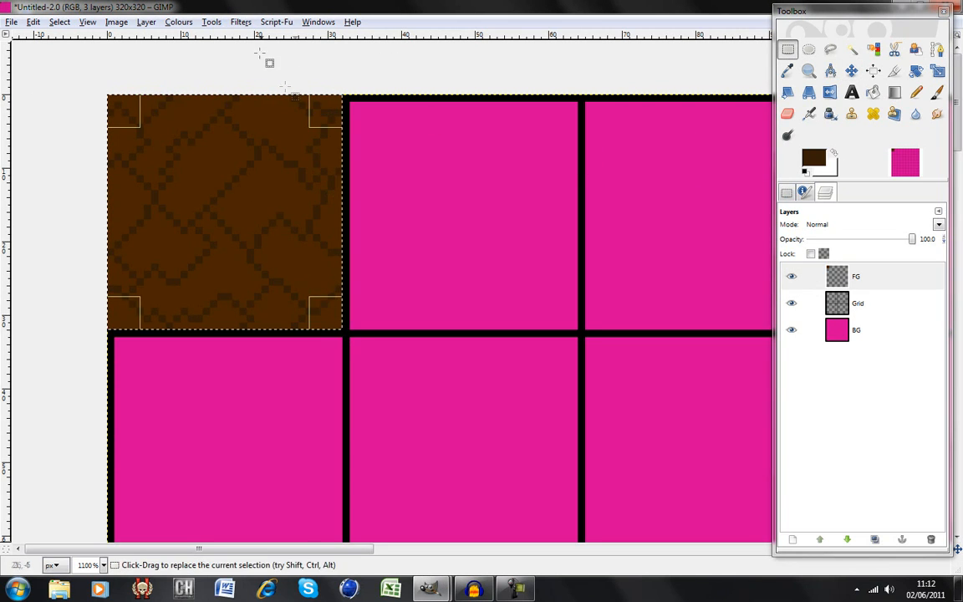
left_click(241, 21)
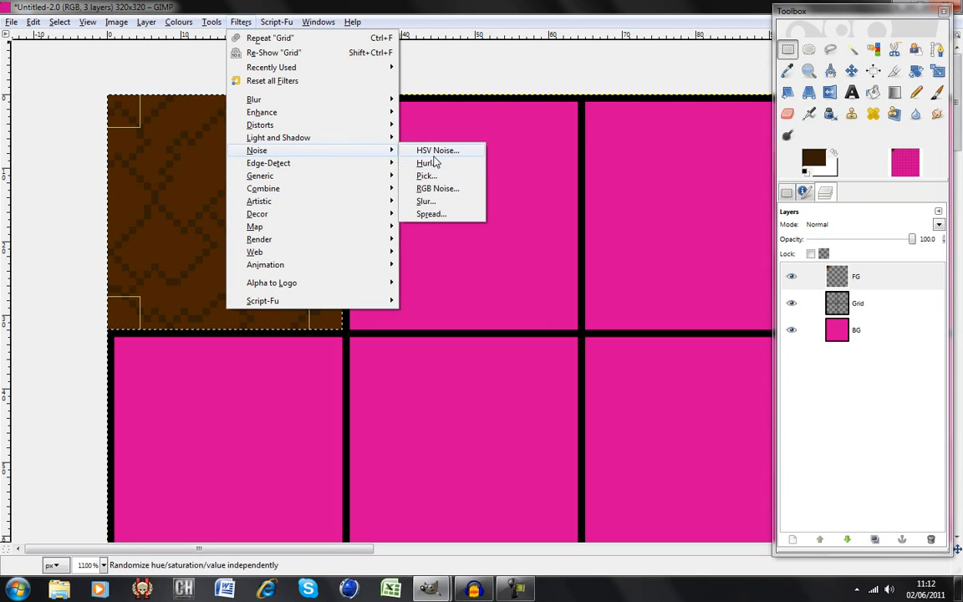
mouse_move(435, 160)
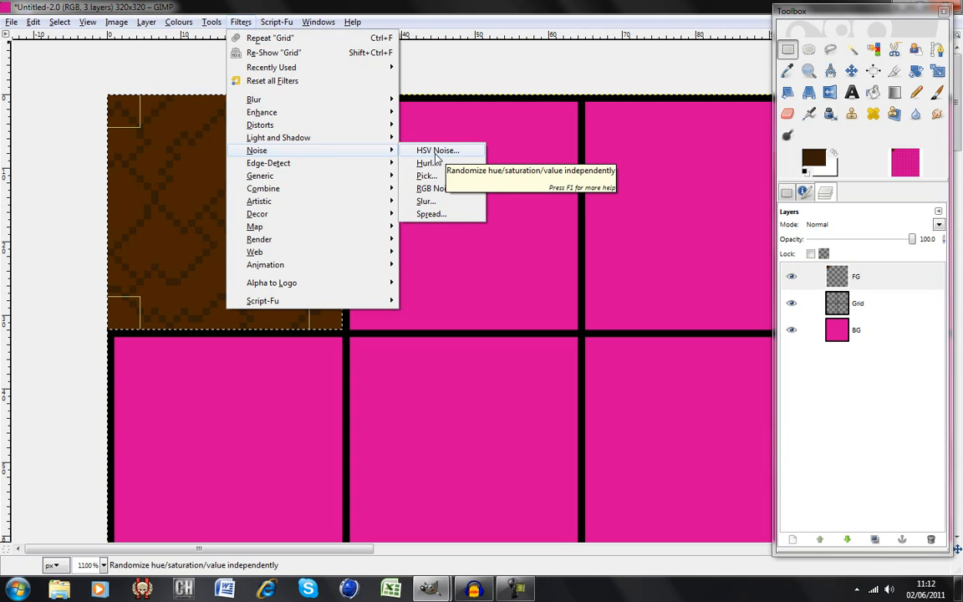
left_click(435, 151)
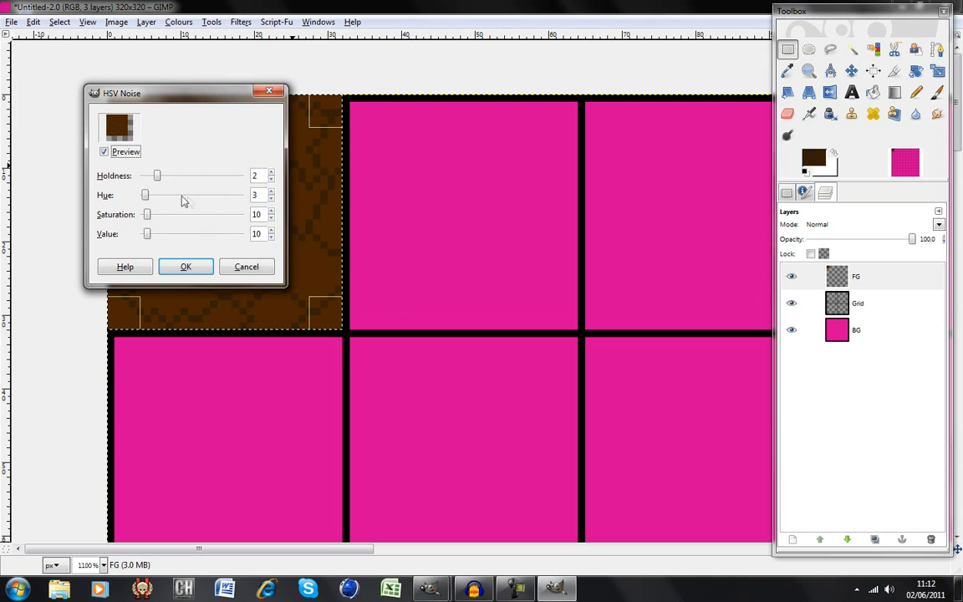
mouse_move(157, 178)
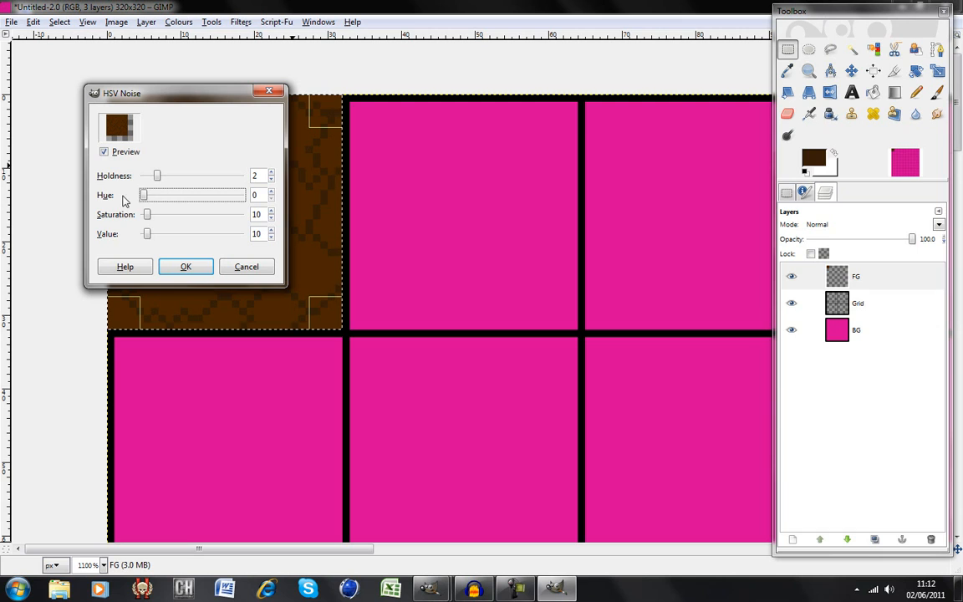
mouse_move(190, 190)
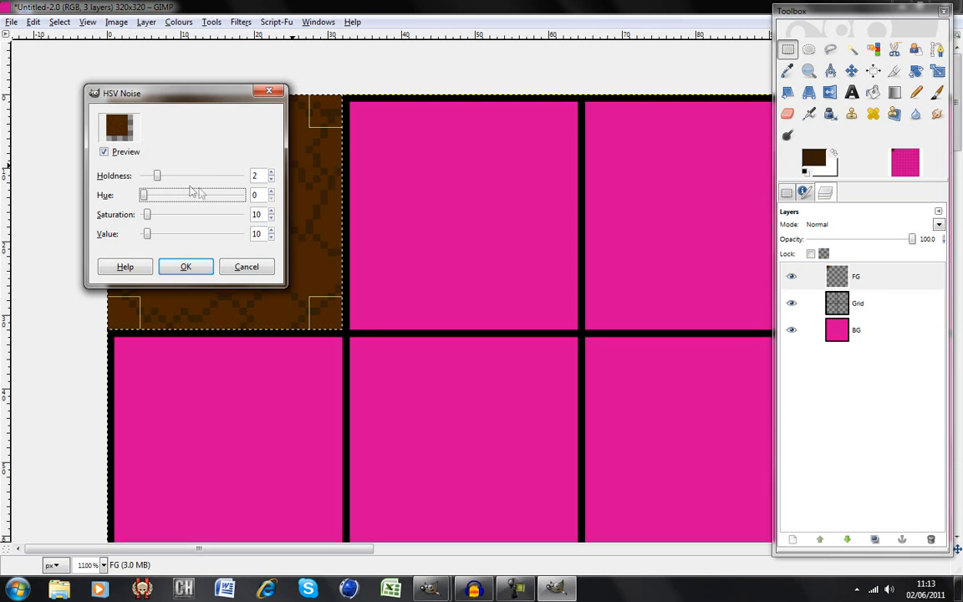
mouse_move(201, 218)
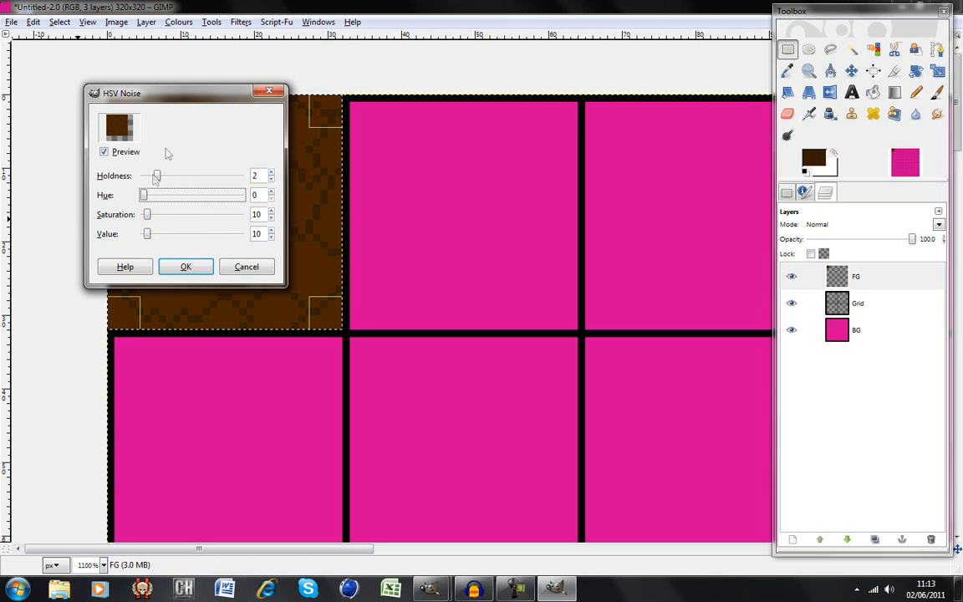
mouse_move(181, 266)
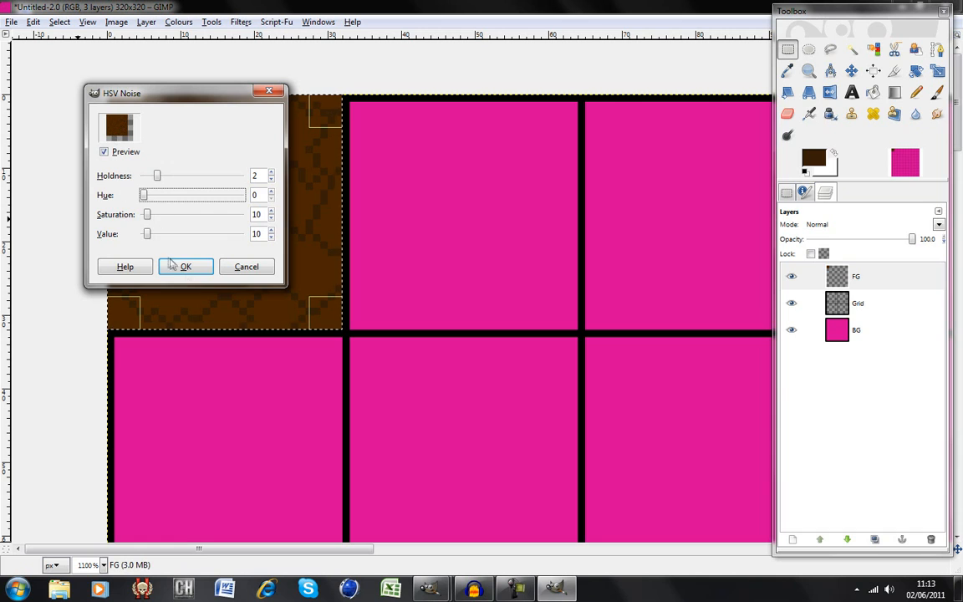
left_click(185, 266)
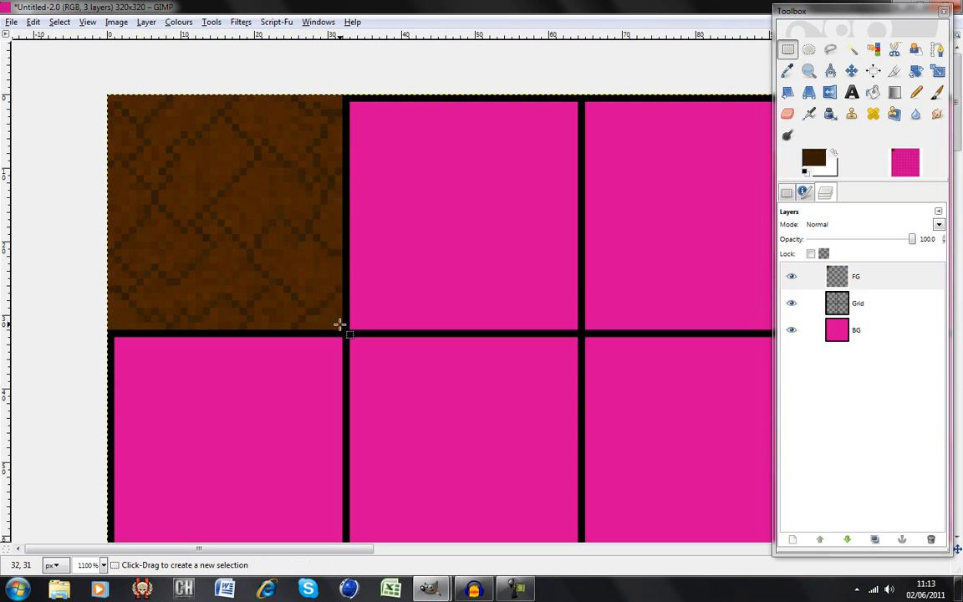
Step: Rectangle-select exactly the noisy top-left dirt tile
left_click_drag(341, 324, 107, 99)
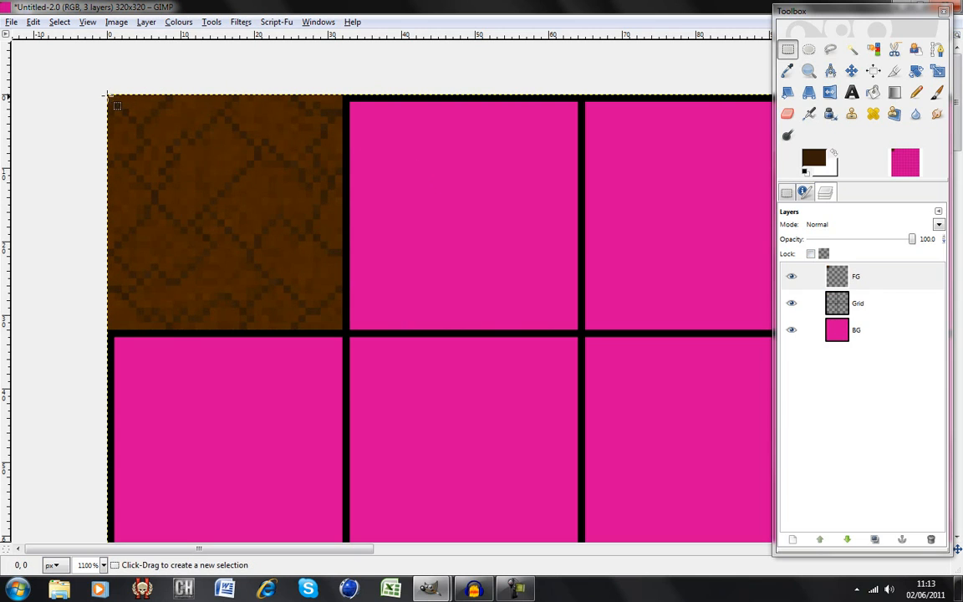
left_click_drag(107, 99, 343, 326)
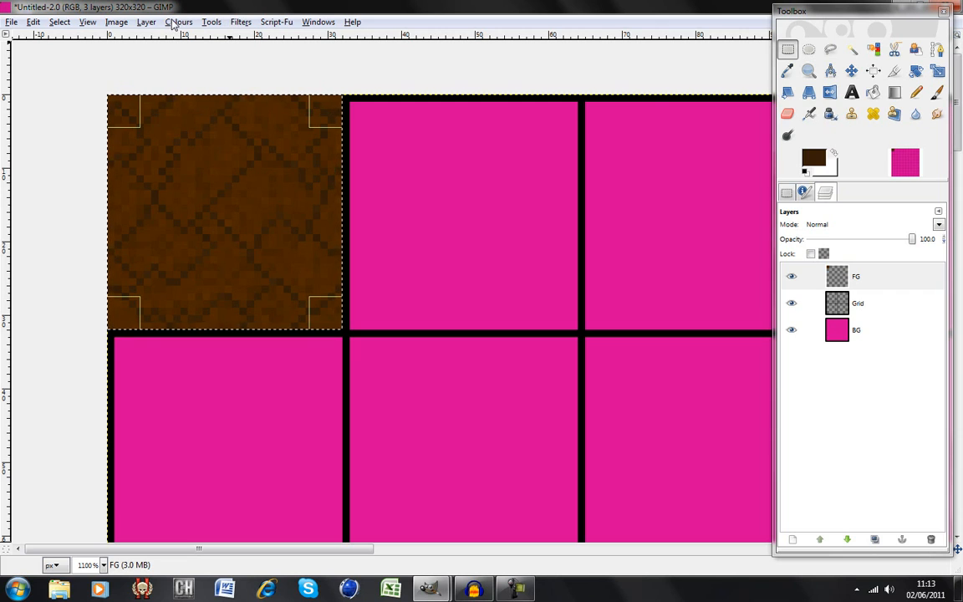
Step: Colourise the tile a darker brown with hue 36, saturation 45, lightness -12
left_click(175, 20)
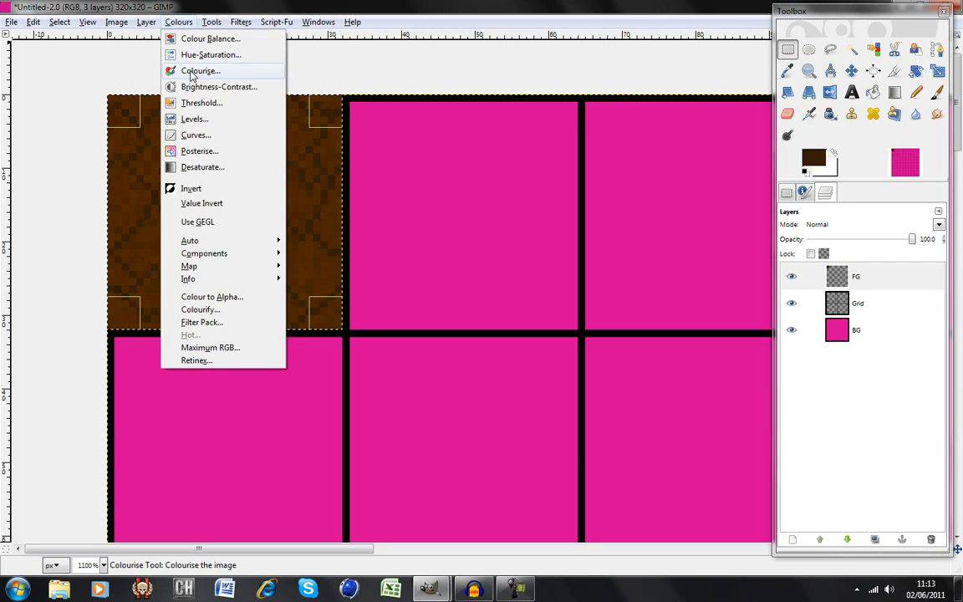
left_click(201, 70)
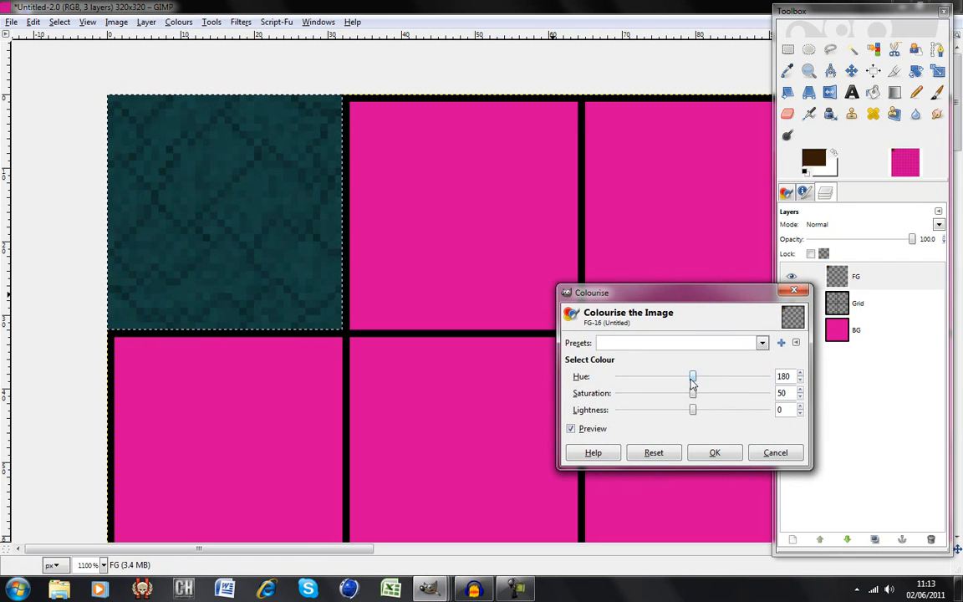
left_click_drag(692, 376, 637, 377)
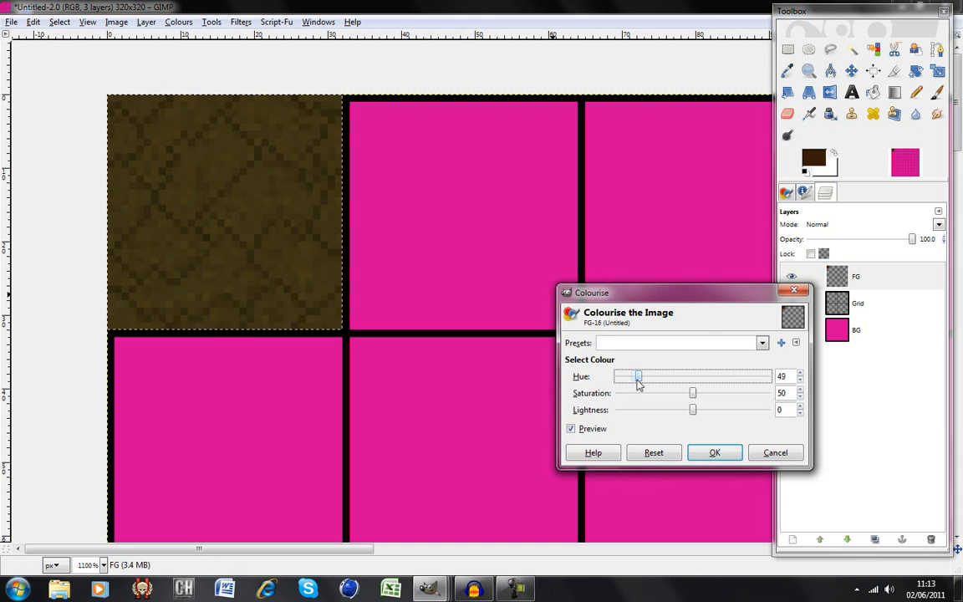
left_click_drag(639, 377, 629, 376)
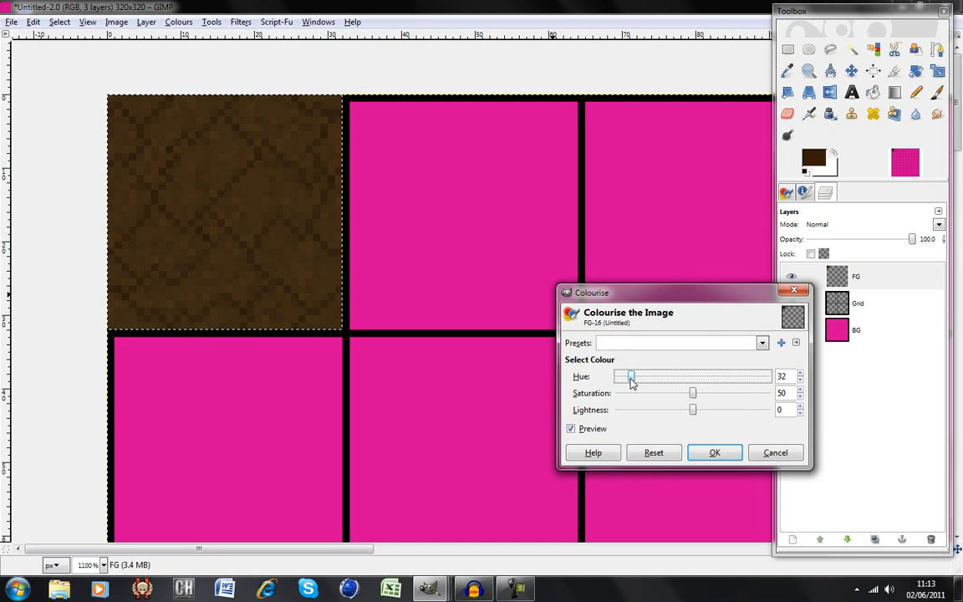
left_click_drag(628, 376, 633, 376)
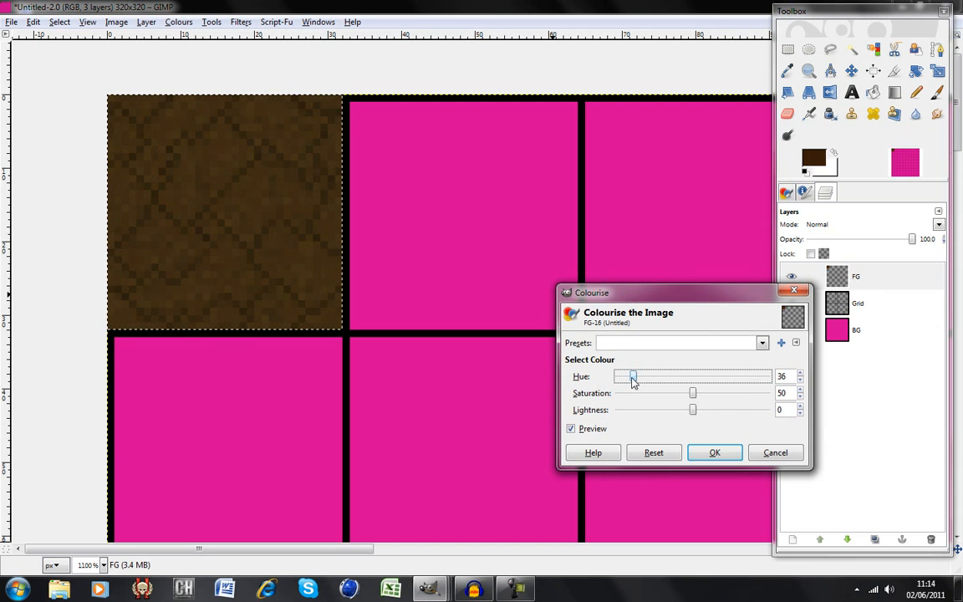
mouse_move(692, 394)
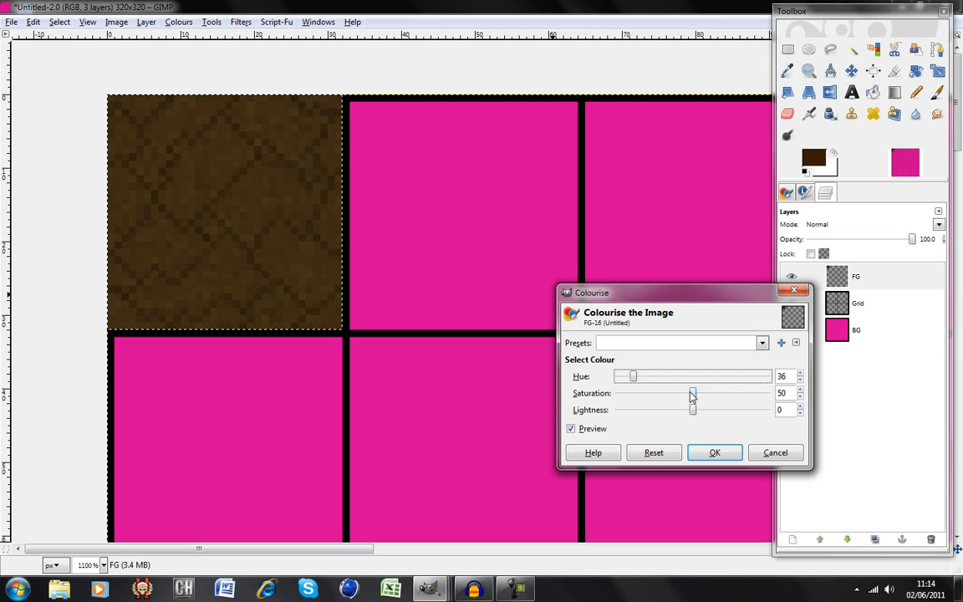
left_click_drag(693, 393, 685, 393)
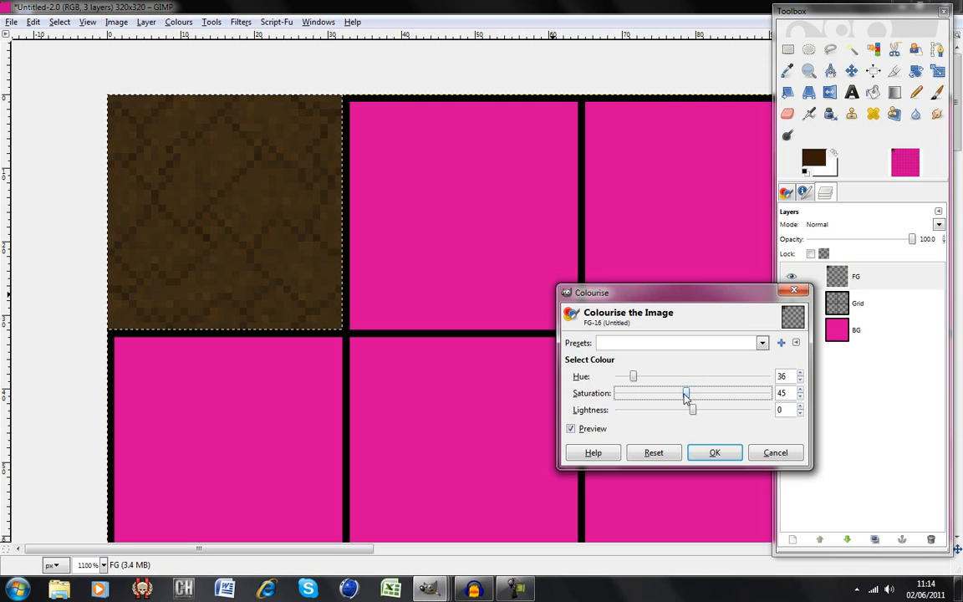
left_click_drag(692, 409, 684, 410)
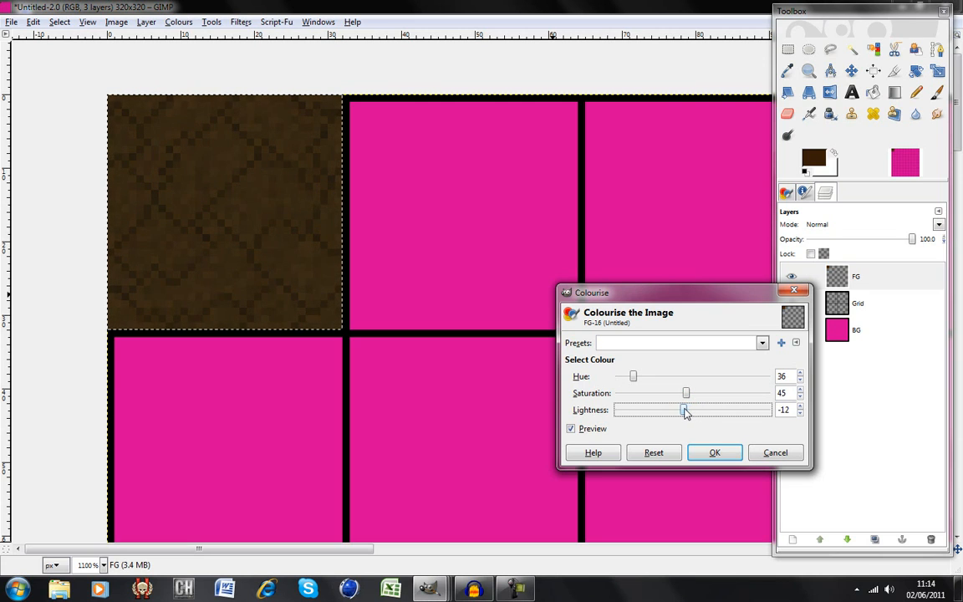
left_click(715, 451)
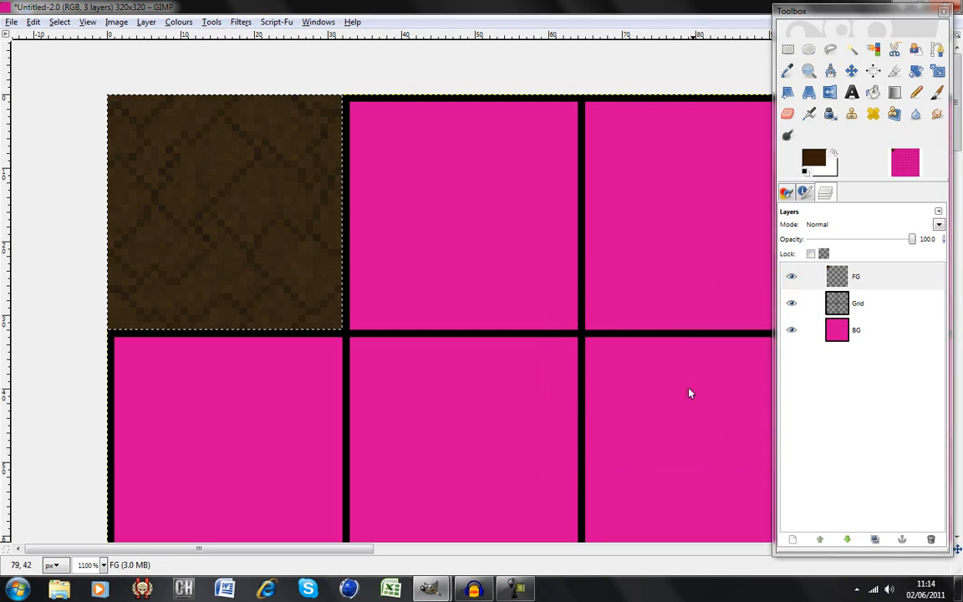
mouse_move(689, 274)
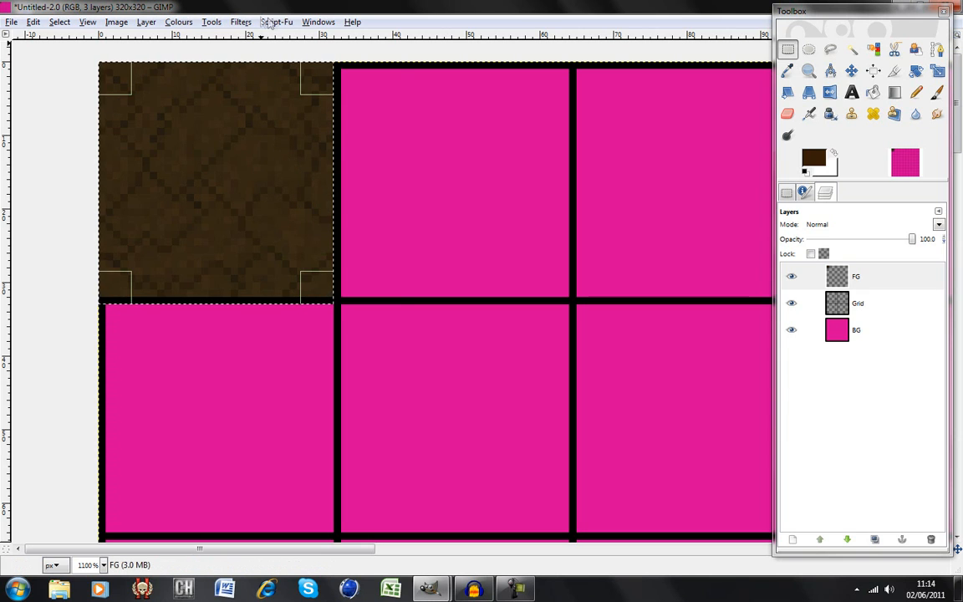
Step: Apply a Gaussian blur with 1.0 px horizontal and vertical radius to the dirt tile
left_click(241, 22)
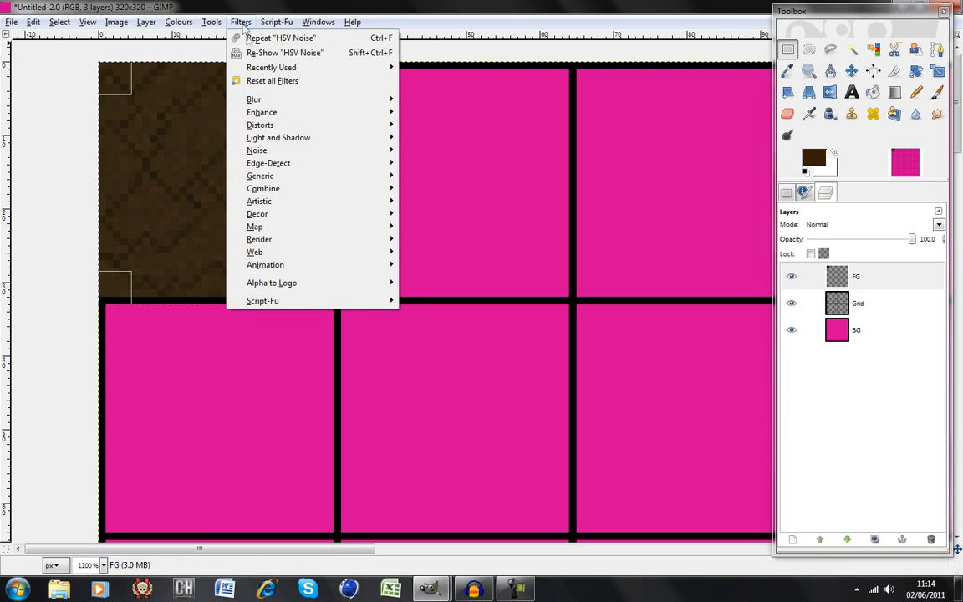
mouse_move(255, 99)
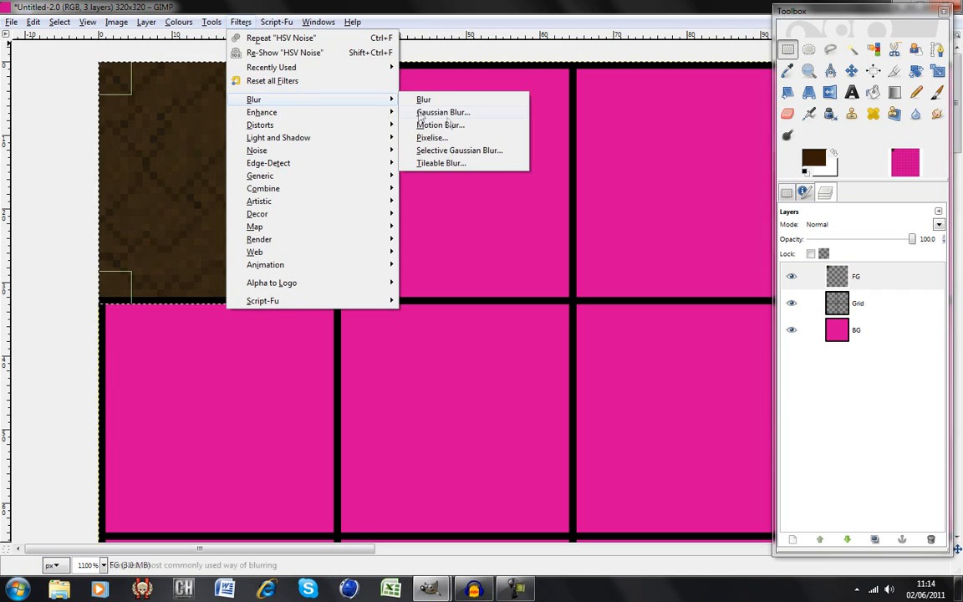
left_click(441, 112)
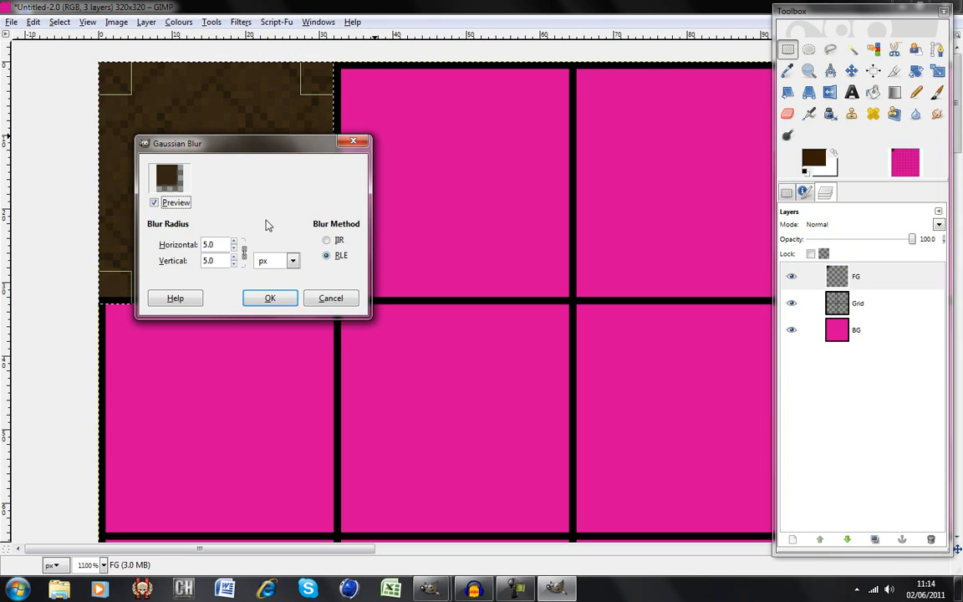
left_click(234, 251)
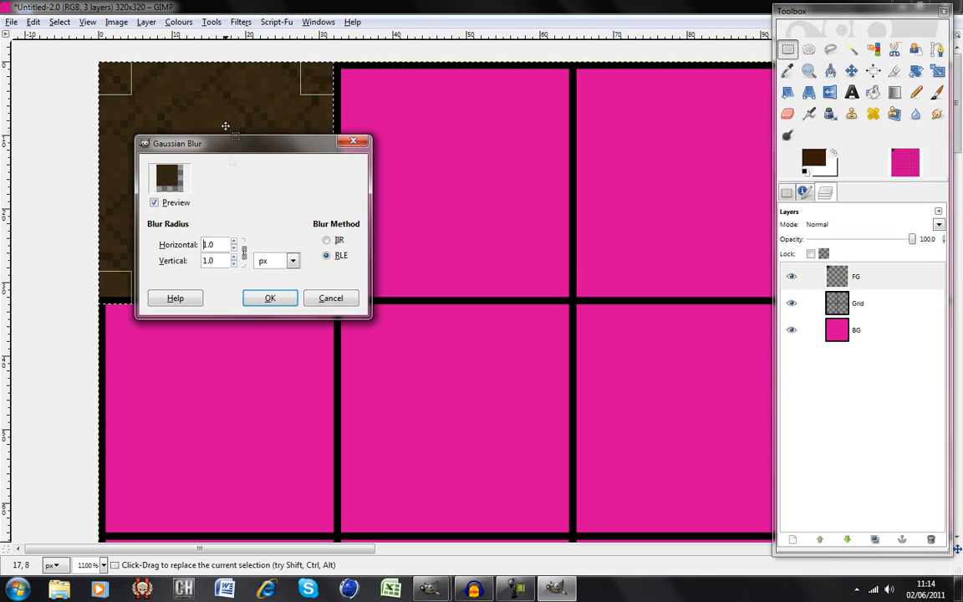
left_click(270, 297)
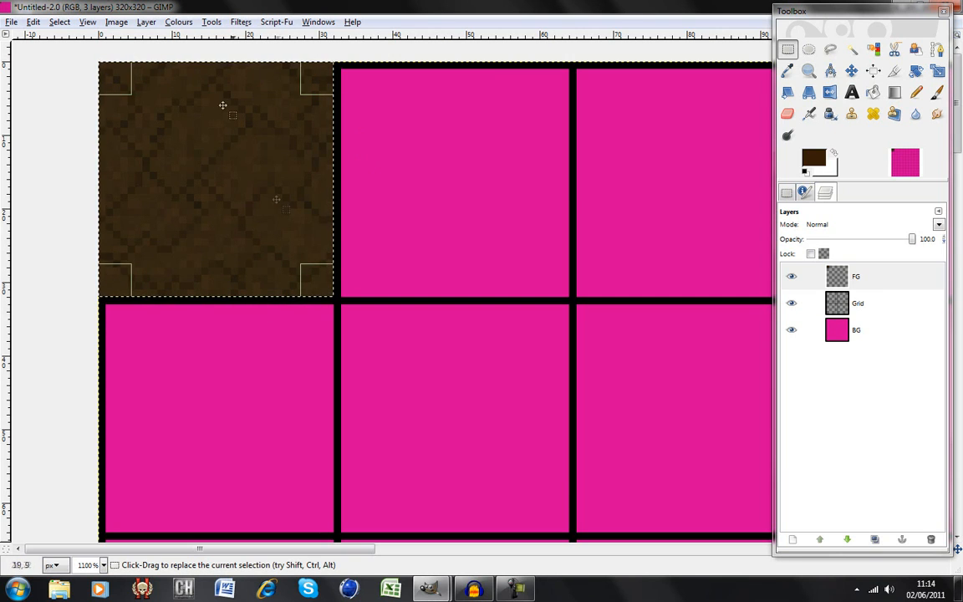
left_click(268, 22)
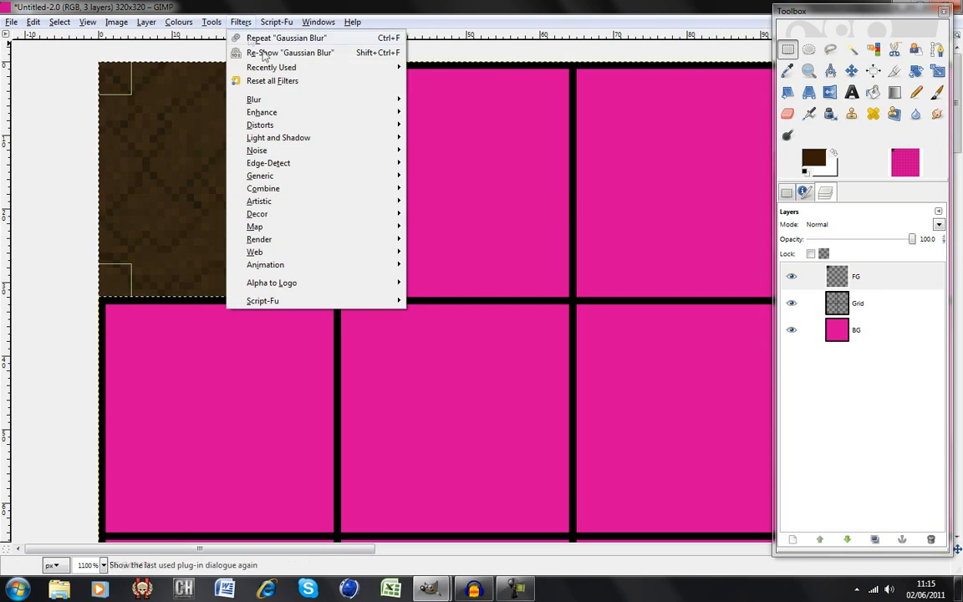
mouse_move(311, 381)
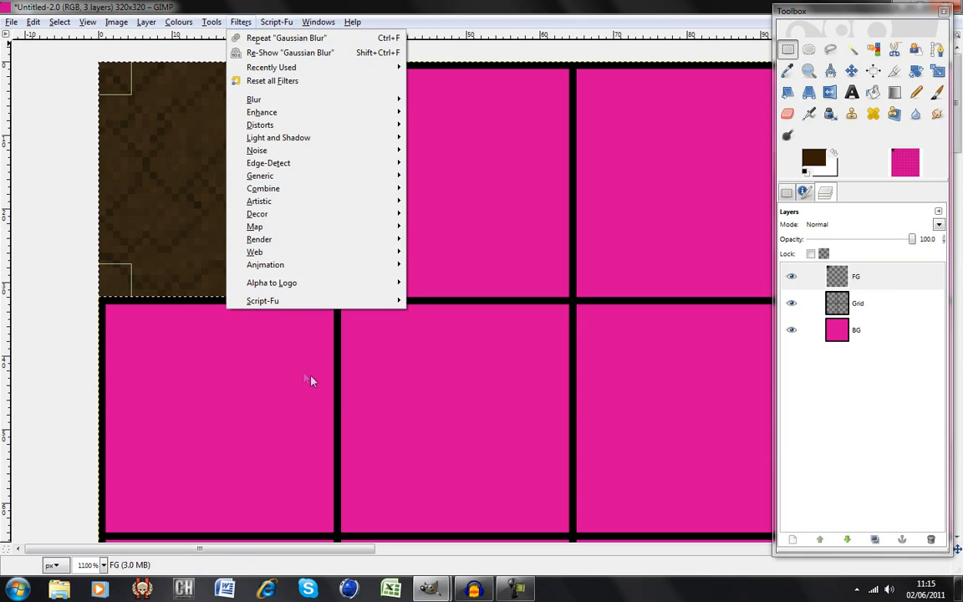
mouse_move(294, 114)
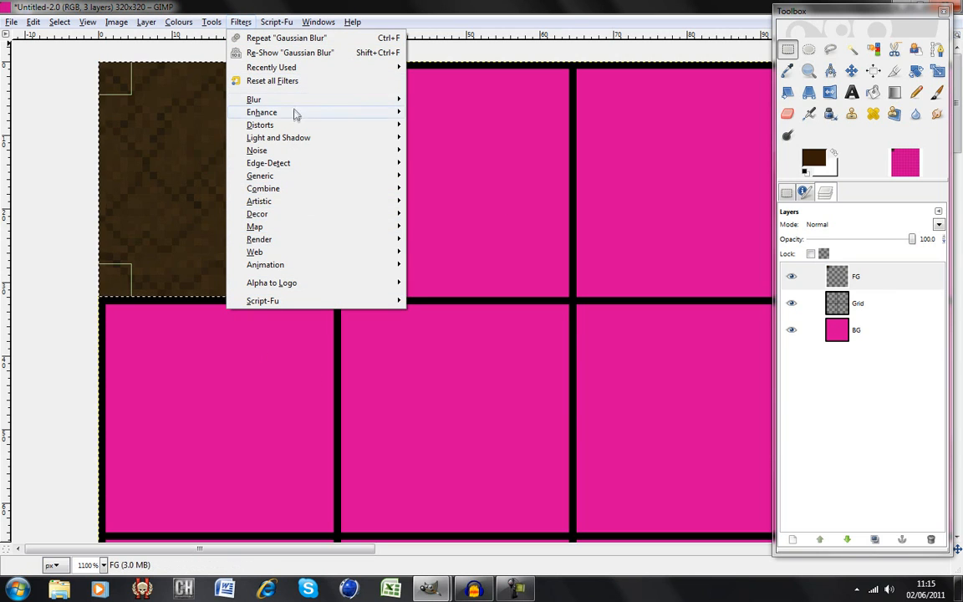
left_click(445, 113)
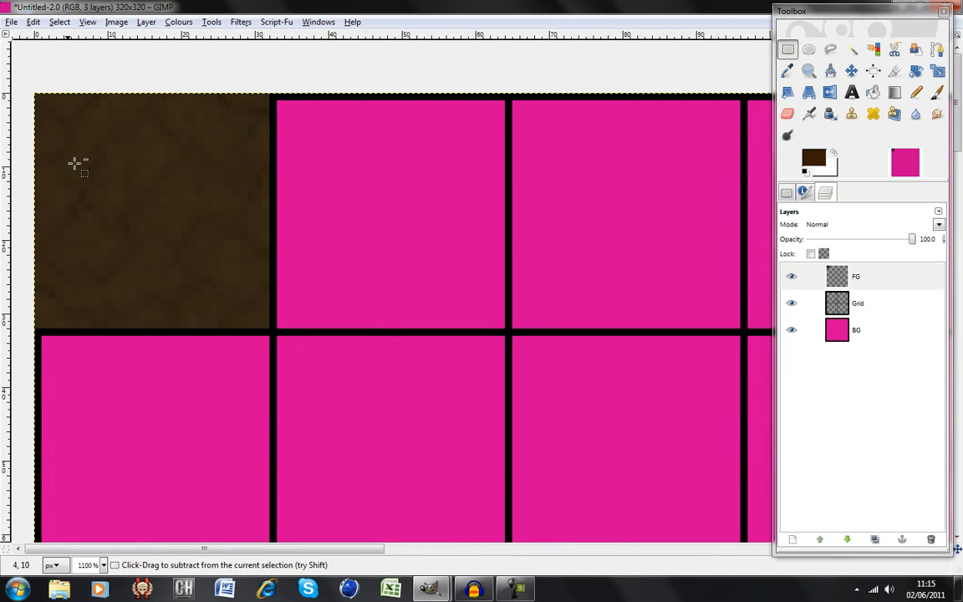
mouse_move(103, 140)
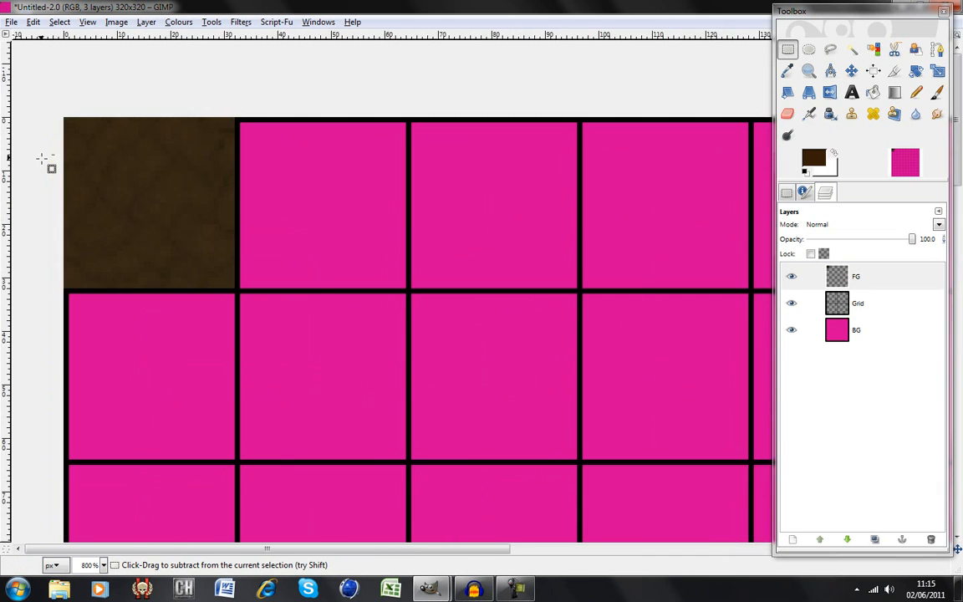
Step: Place copies of the dirt tile in the cell to the right and the cell below to check seams
left_click(77, 565)
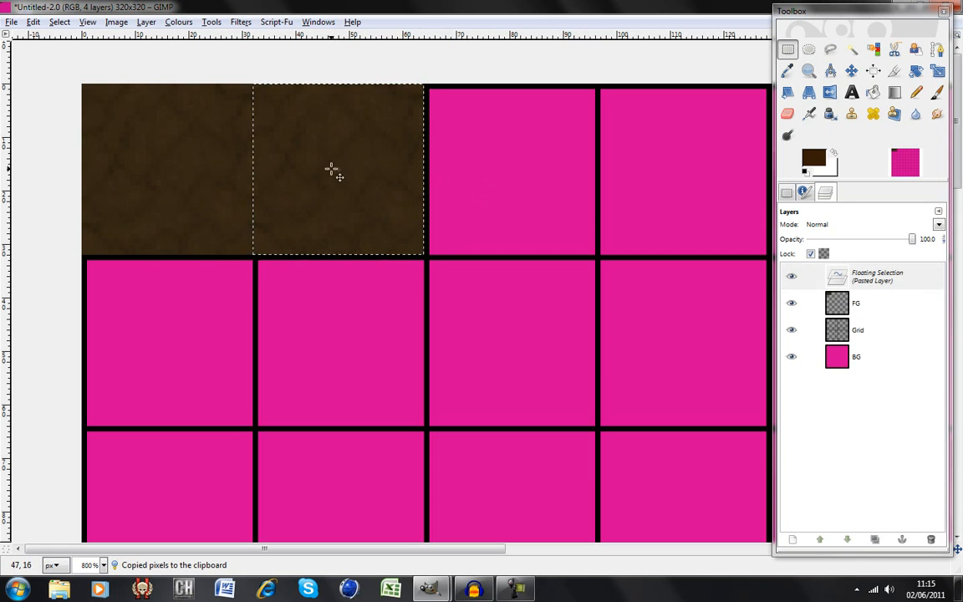
left_click_drag(334, 167, 167, 338)
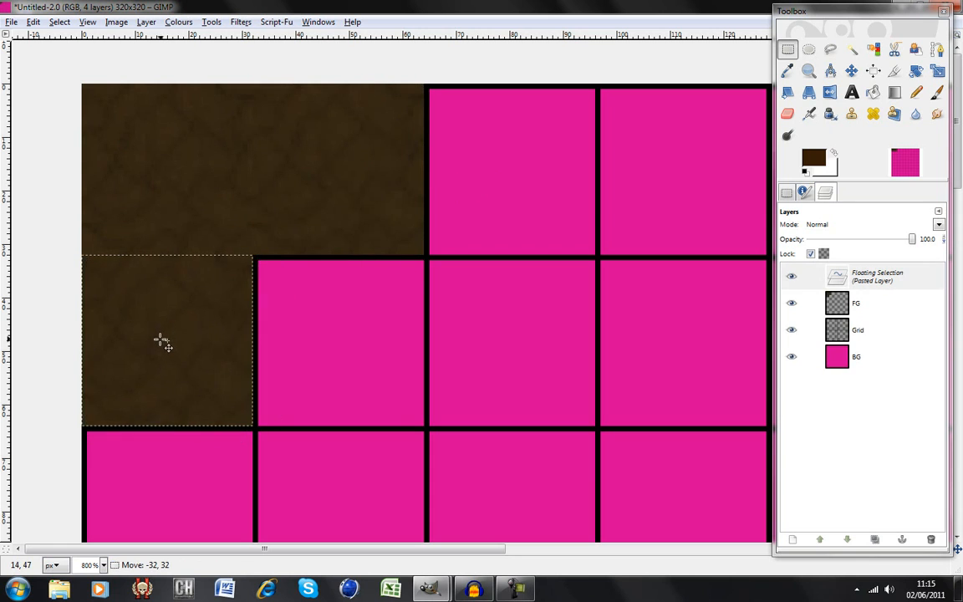
left_click_drag(168, 341, 341, 341)
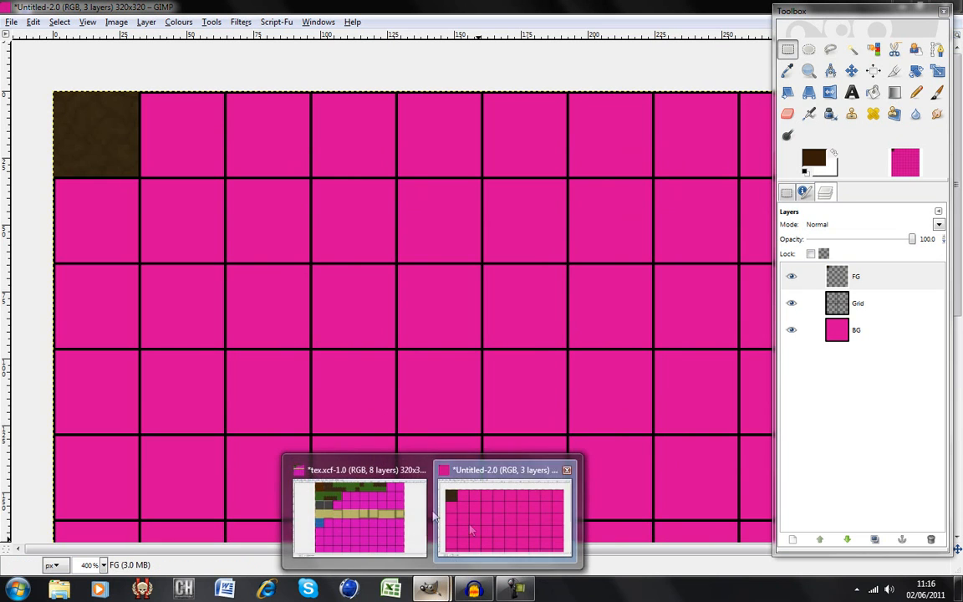
Step: Bring the tex.xcf tile sheet with dirt, grass, stone, sand and water tiles forward
left_click(355, 515)
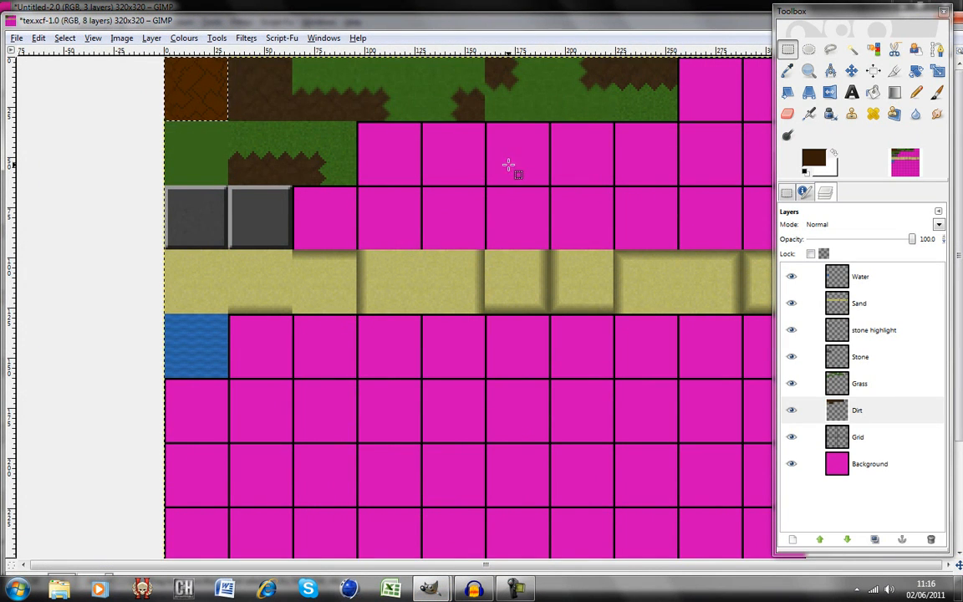
mouse_move(652, 151)
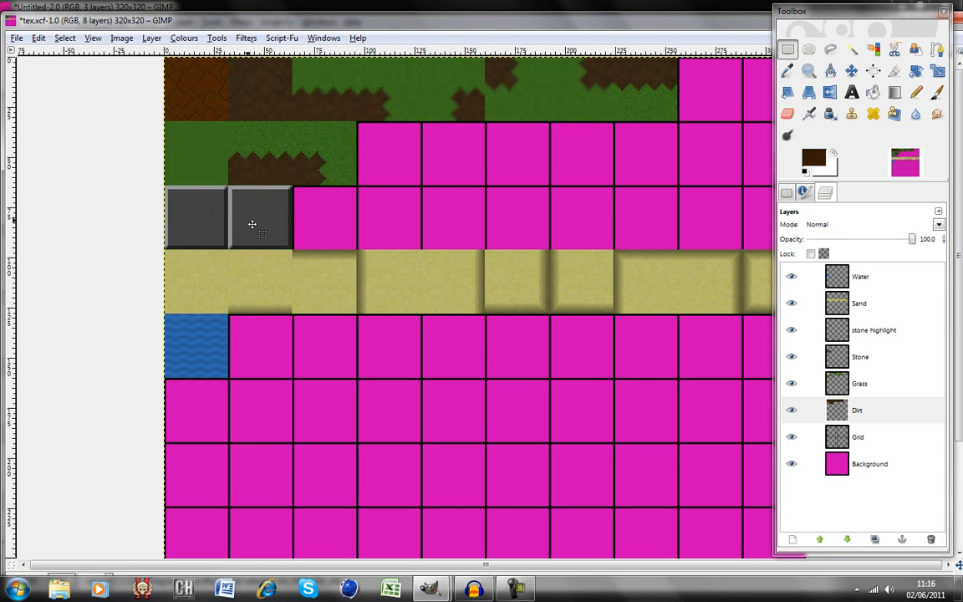
left_click(418, 284)
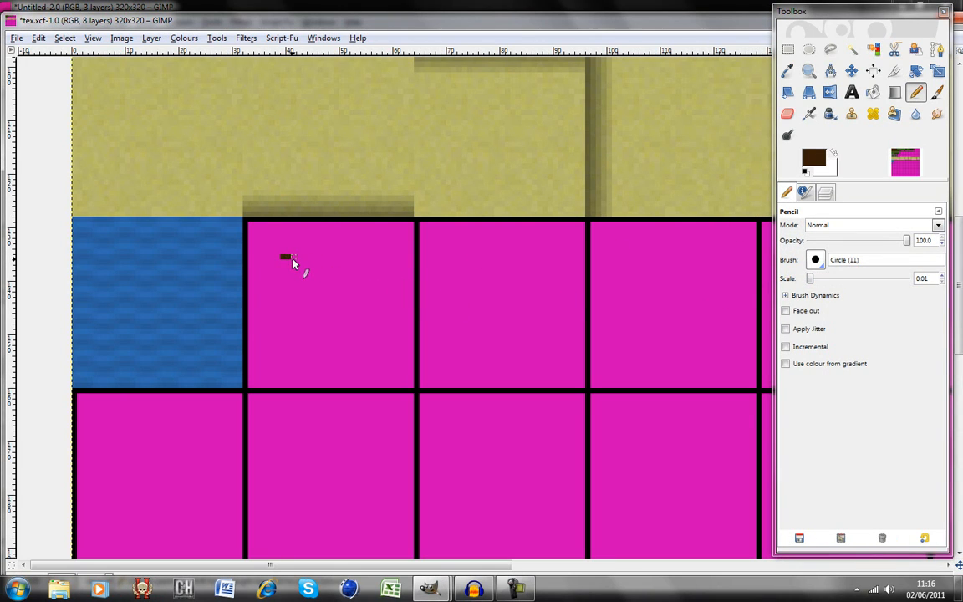
Step: Draw a few dark pencil dots in the pink cell beside the water tile
left_click_drag(284, 257, 304, 261)
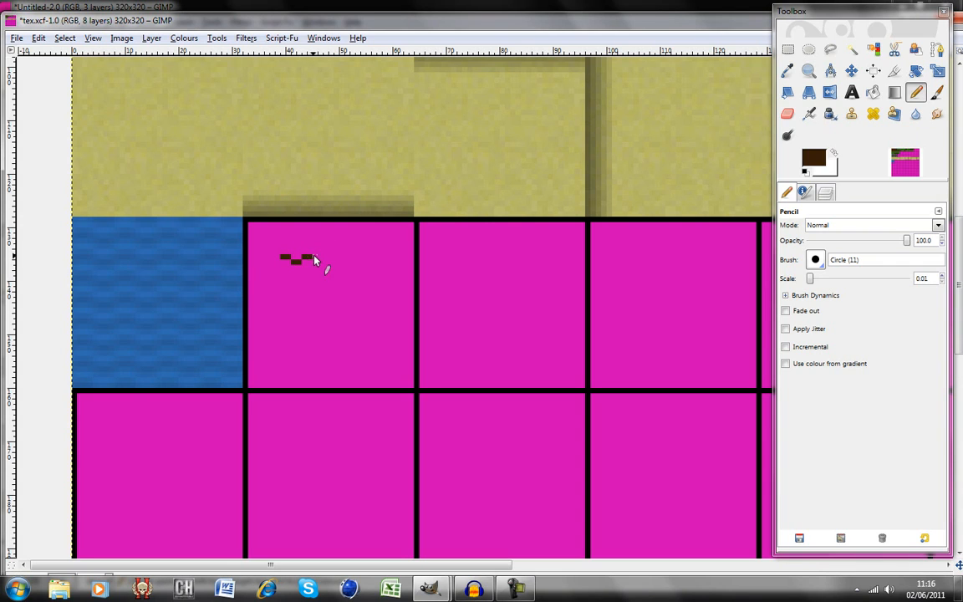
left_click(324, 257)
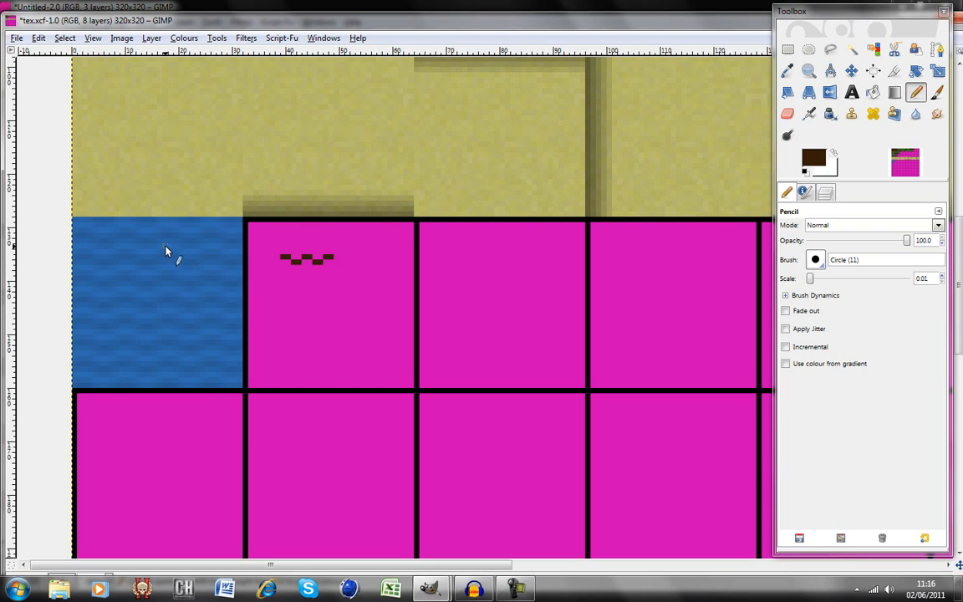
mouse_move(392, 280)
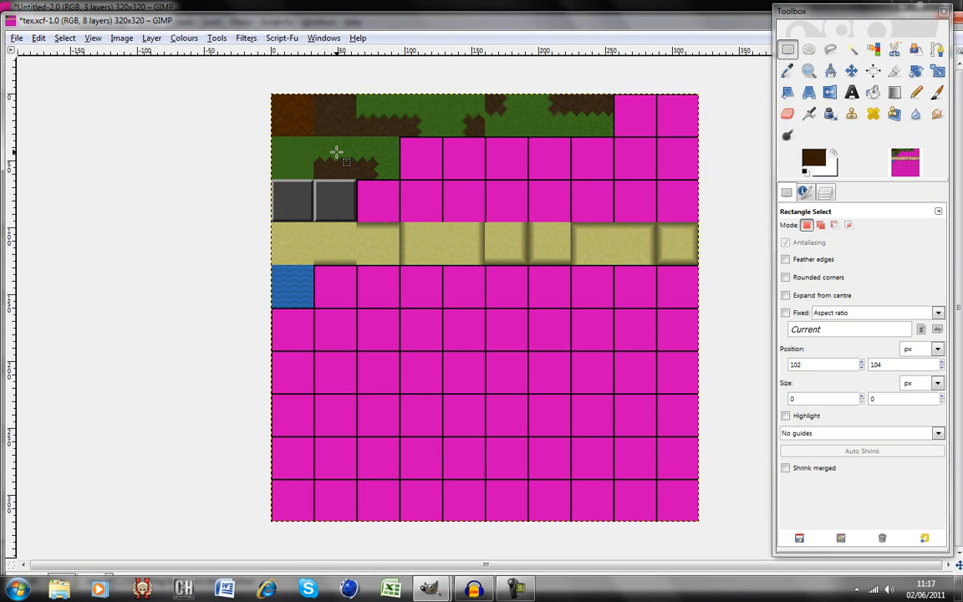
mouse_move(345, 164)
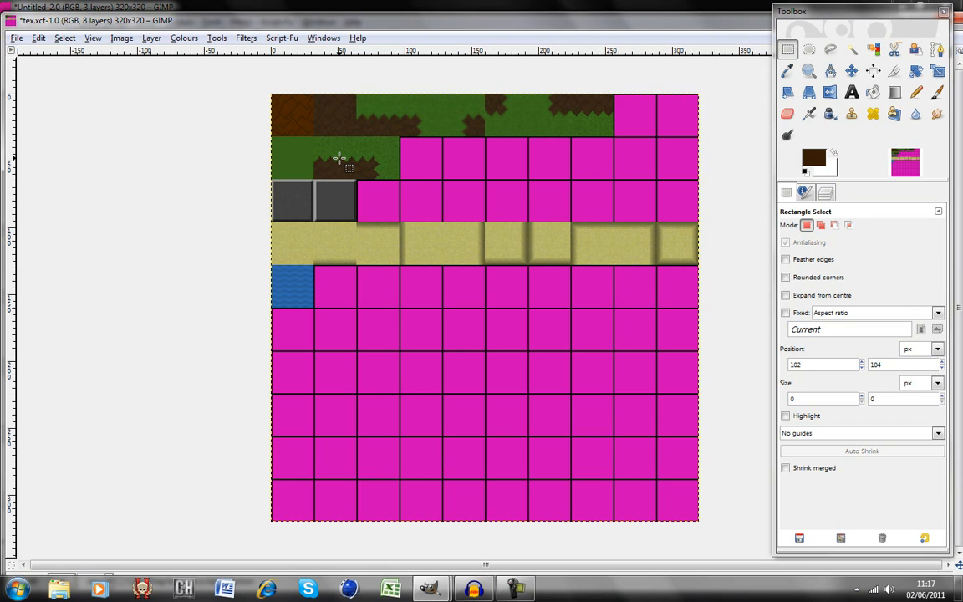